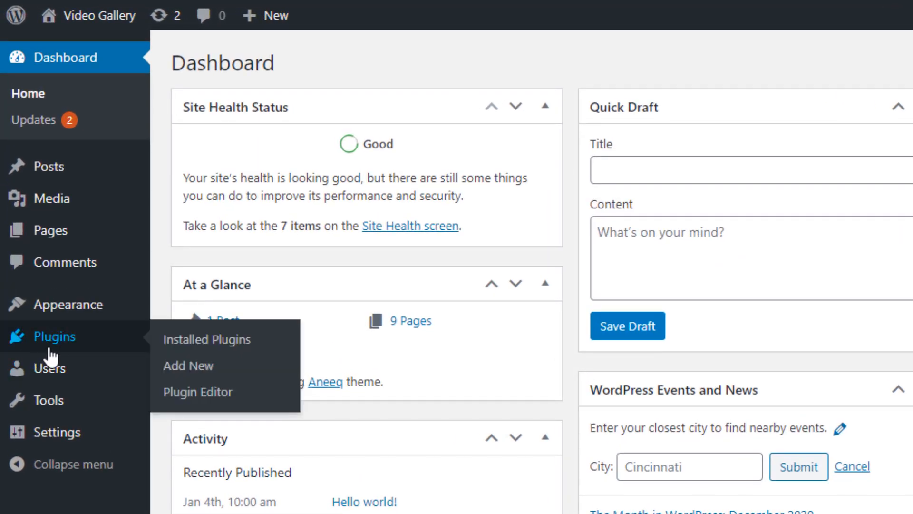
mouse_move(188, 365)
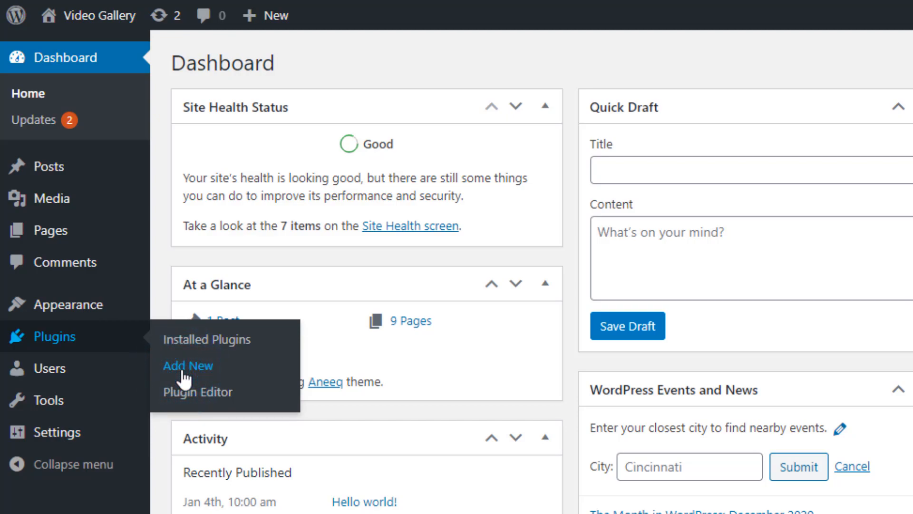
Go to Plugins > Add New in the admin sidebar.
click(188, 365)
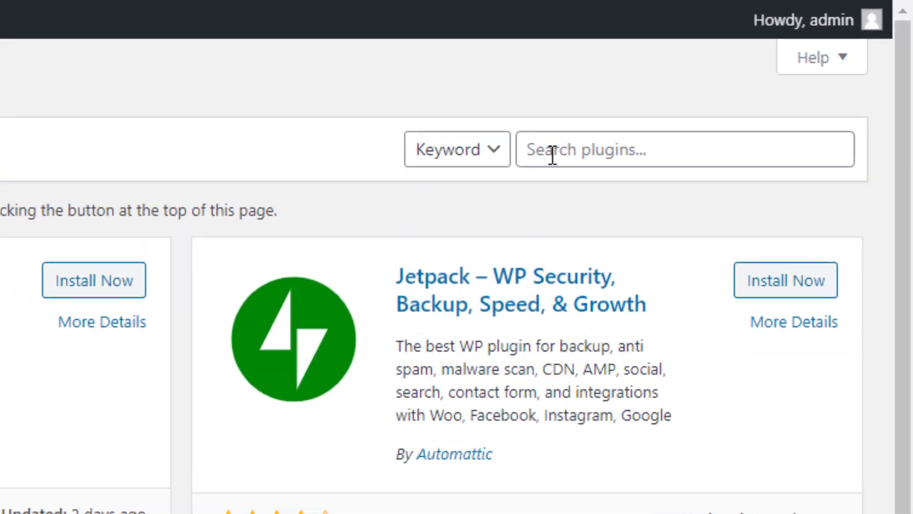
Search for 'video gallery', then install and activate Video Gallery – YouTube and Vimeo.
text(vide)
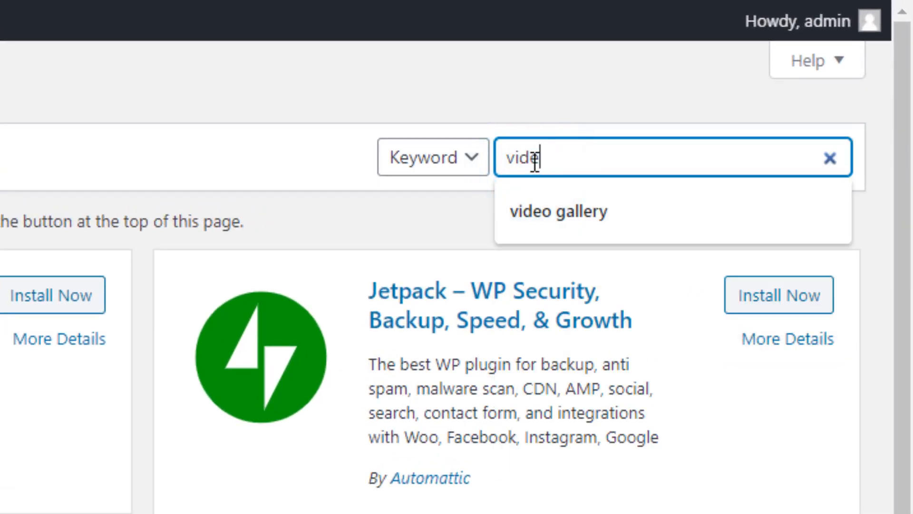
click(557, 212)
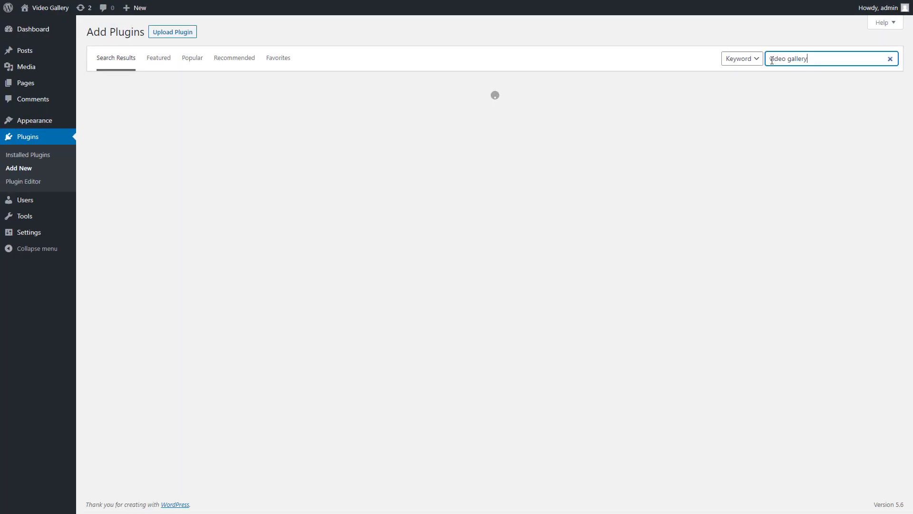
key(Return)
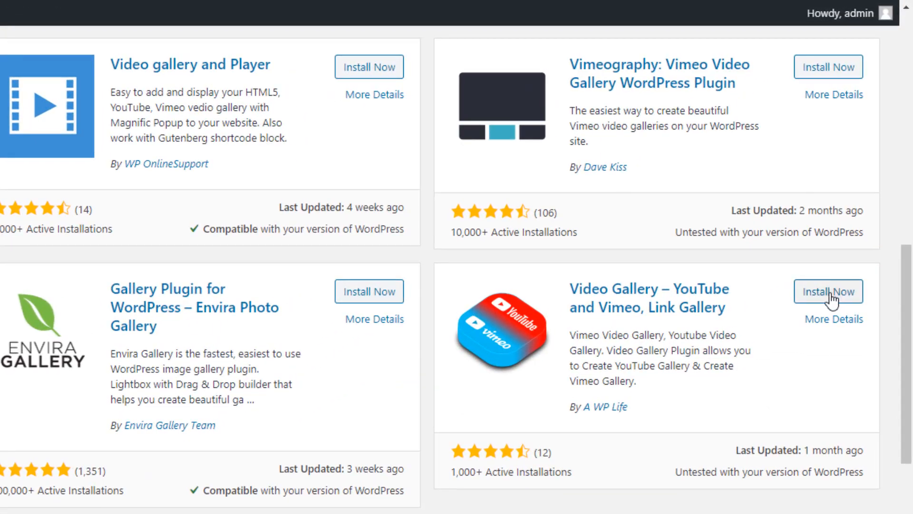
click(827, 291)
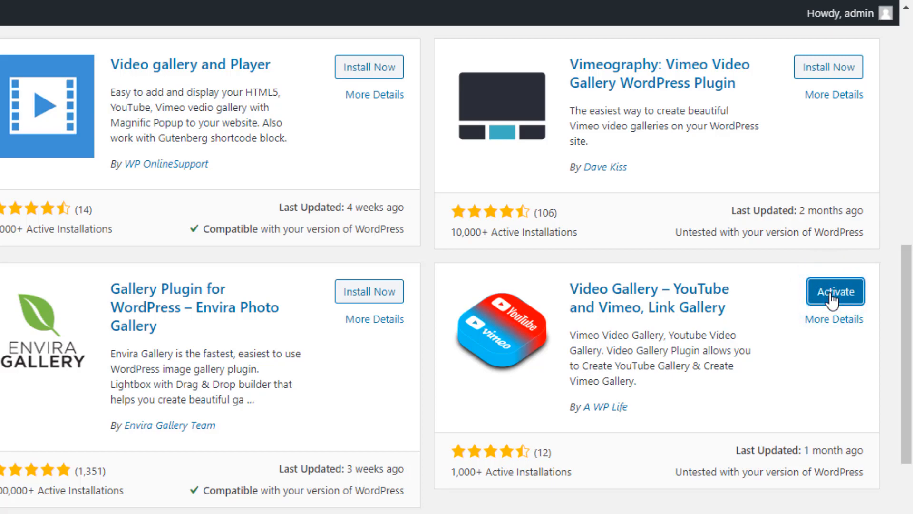
click(834, 291)
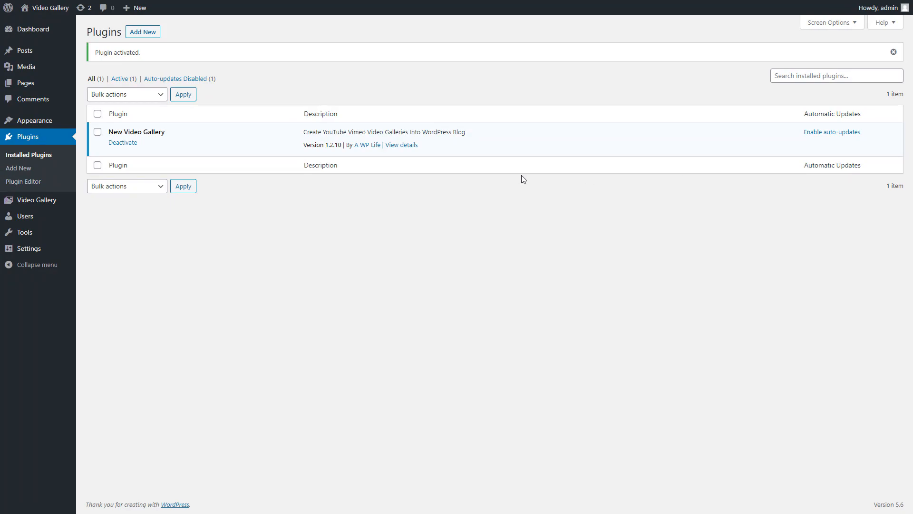
Create a new blank video gallery via Video Gallery > Add Video Gallery.
click(895, 51)
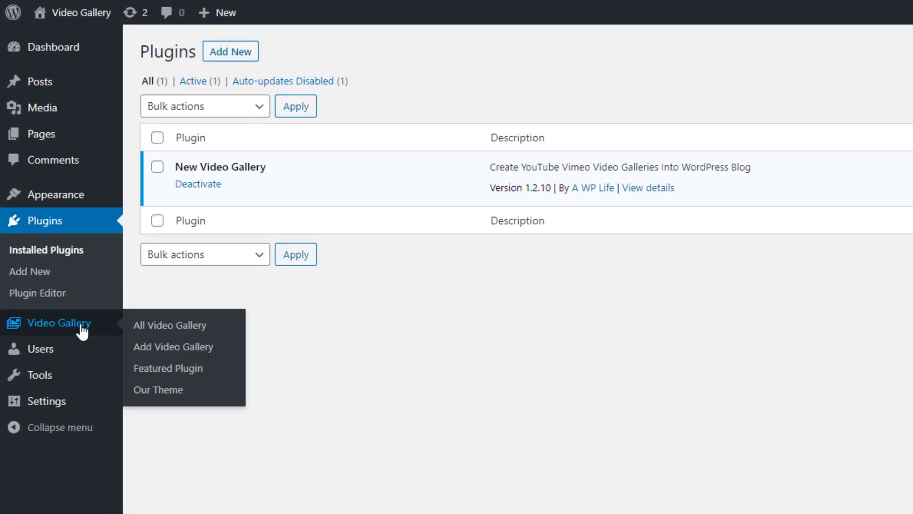
mouse_move(134, 324)
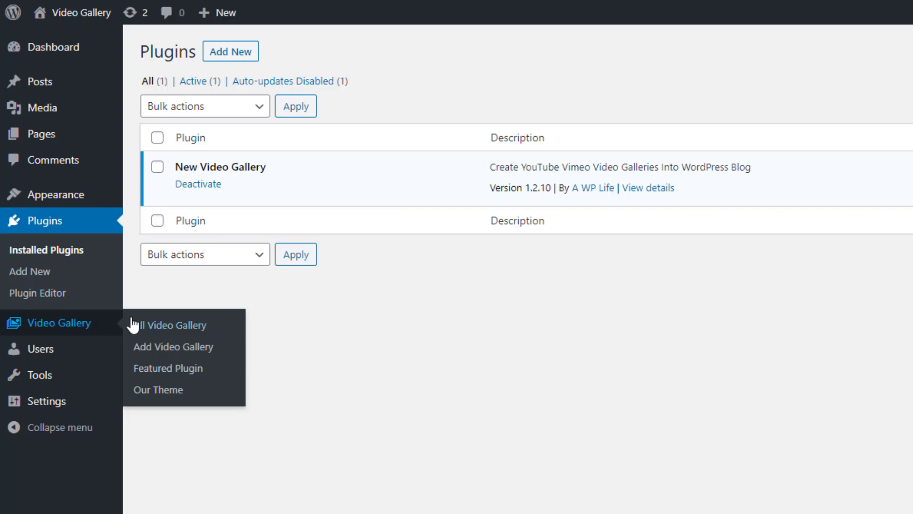
mouse_move(154, 346)
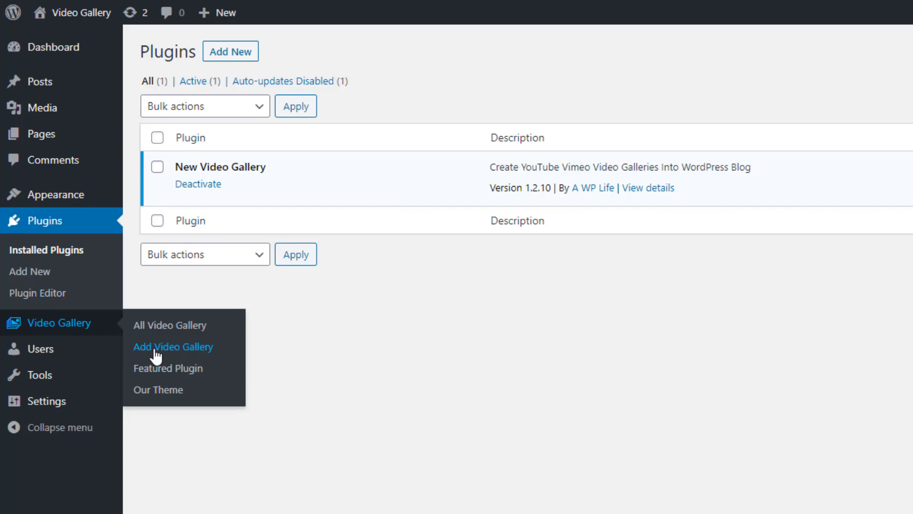
click(172, 347)
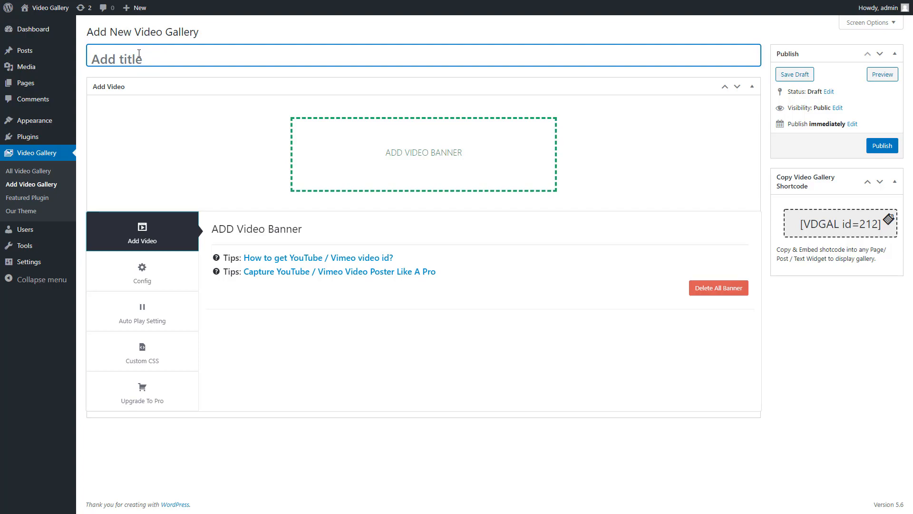
Title the gallery 'Video Gallery' and bring up the Add Video Banner media window.
text(Video)
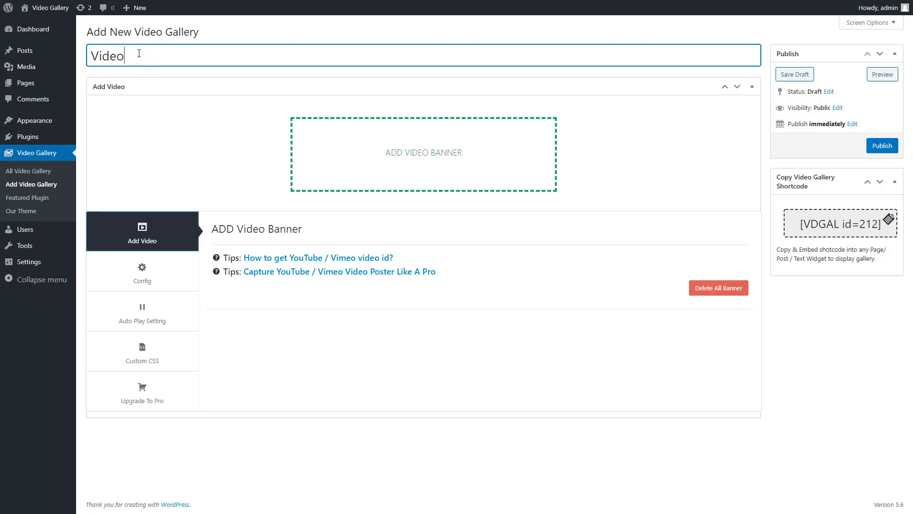
text(Gal)
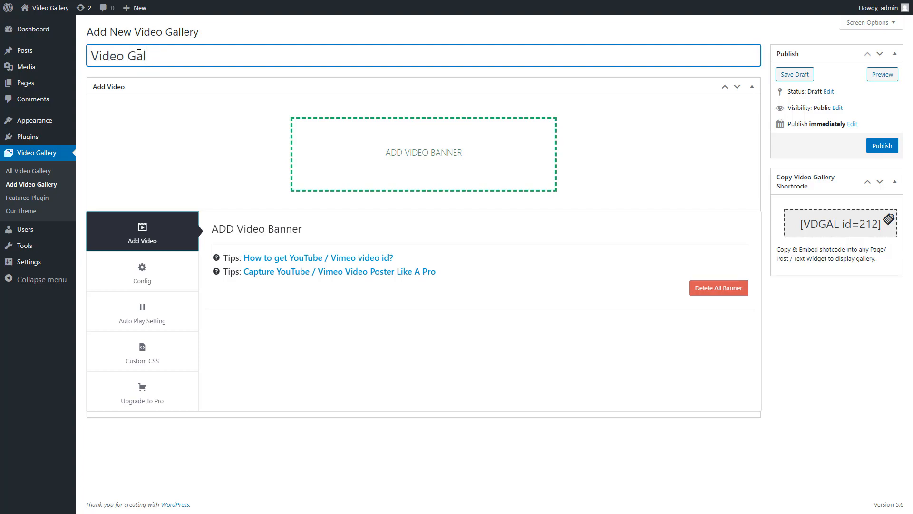
text(lery)
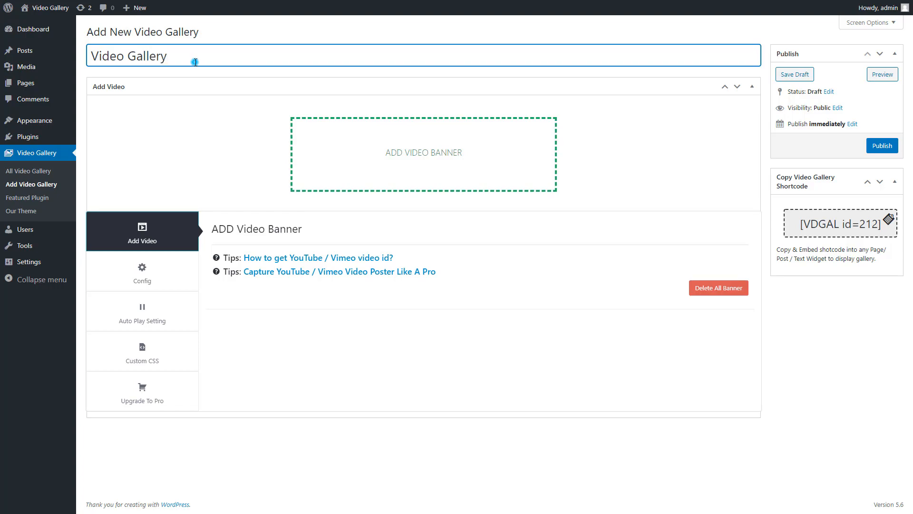
click(423, 152)
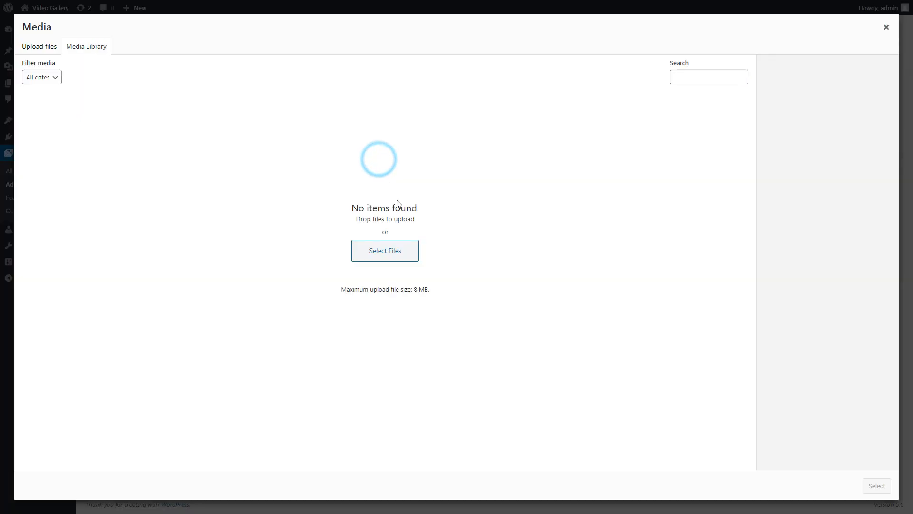
Upload the six Video Poster images and add them to the gallery as banners.
click(385, 250)
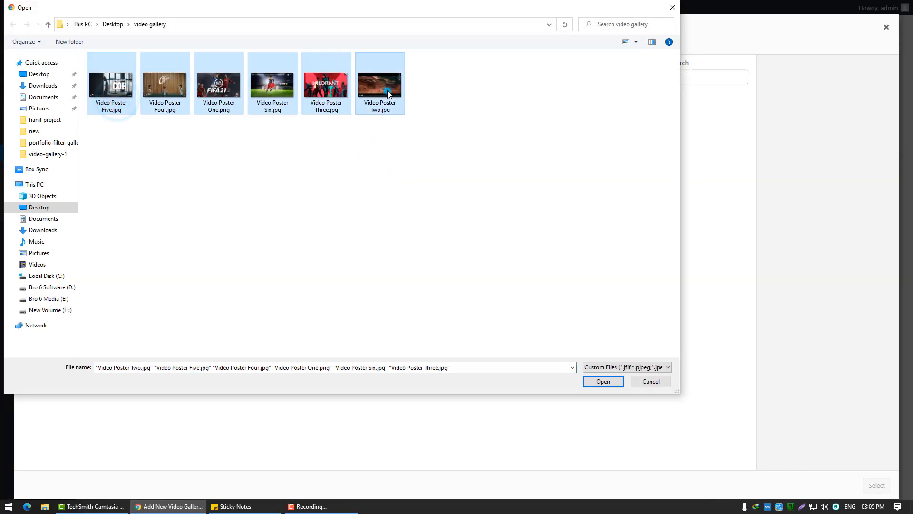
click(603, 381)
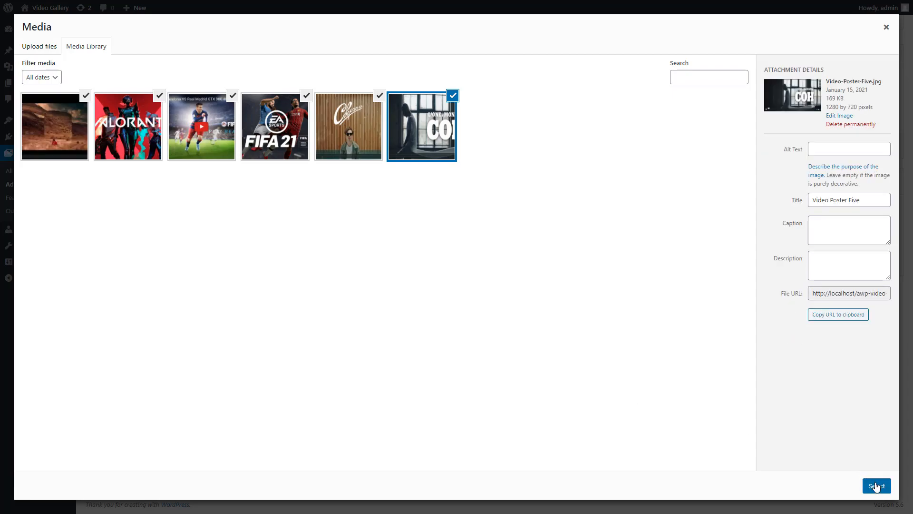
click(876, 486)
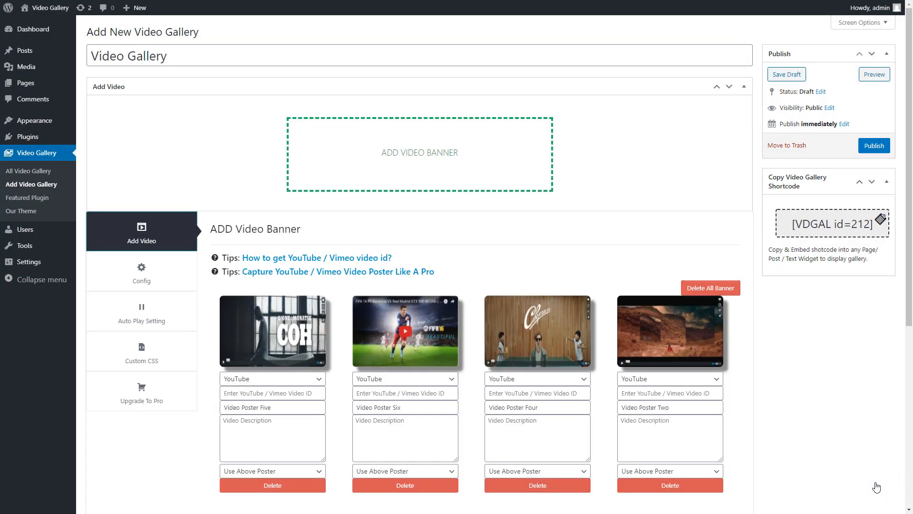
Reorder the banner cards from Video Poster One through Six and review the first source.
scroll(down, 3)
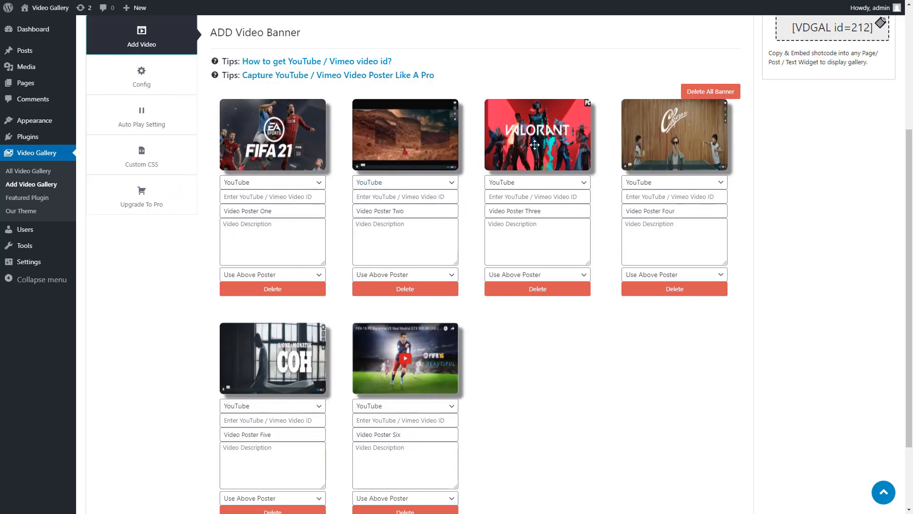
click(318, 183)
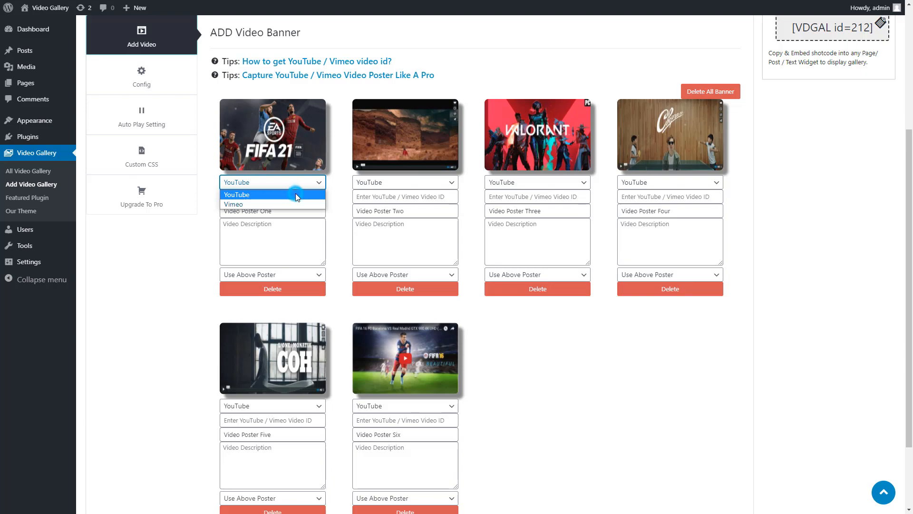
Fill the banners' YouTube/Vimeo video IDs and Lorem Ipsum descriptions, then return to the editor top.
right_click(272, 196)
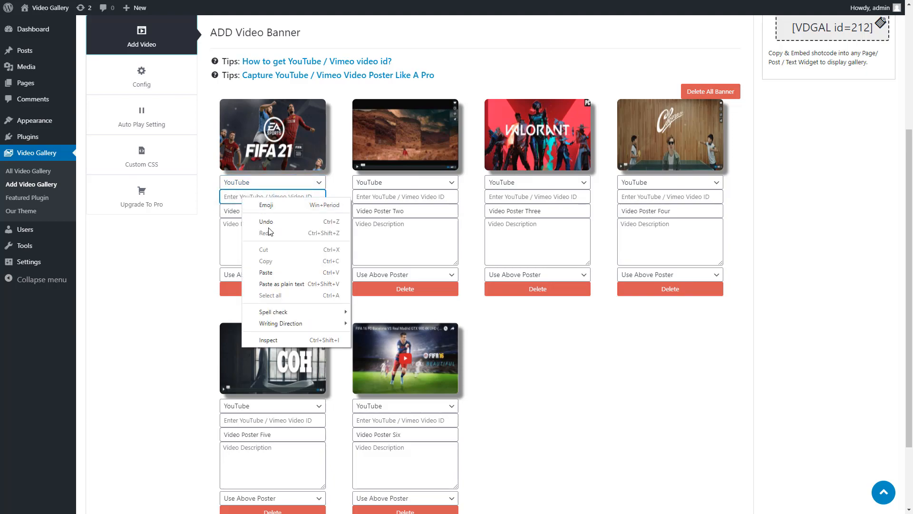
click(266, 273)
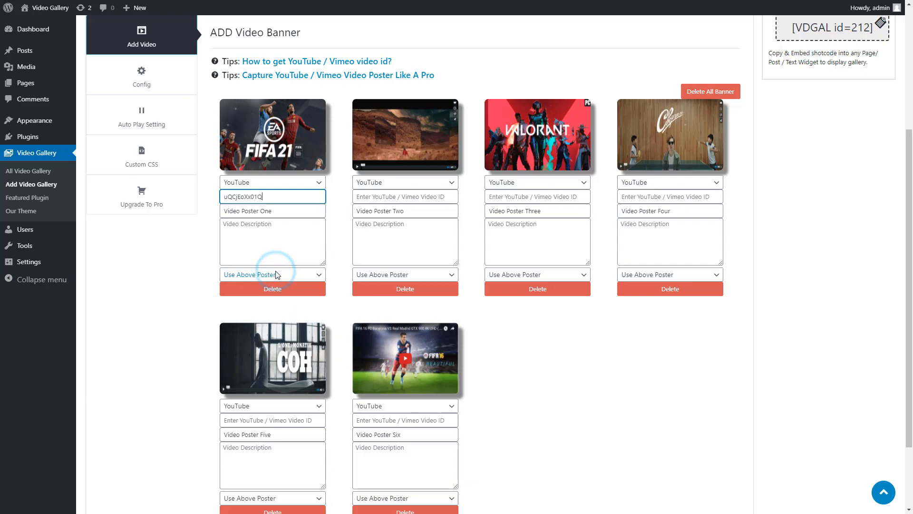
click(272, 240)
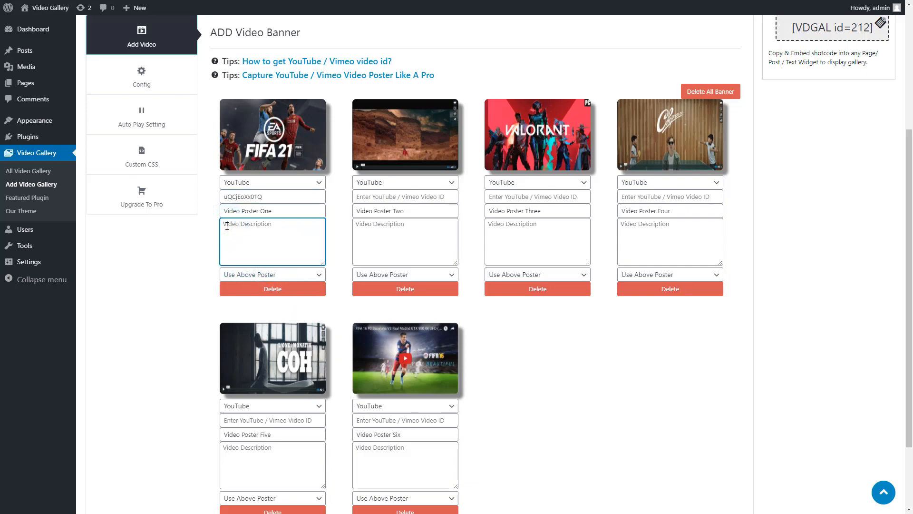
text(Lorem Ipsum is simply dummy text of the printing and industry. Lorem Ipsum has been the industry's since the 1500s,)
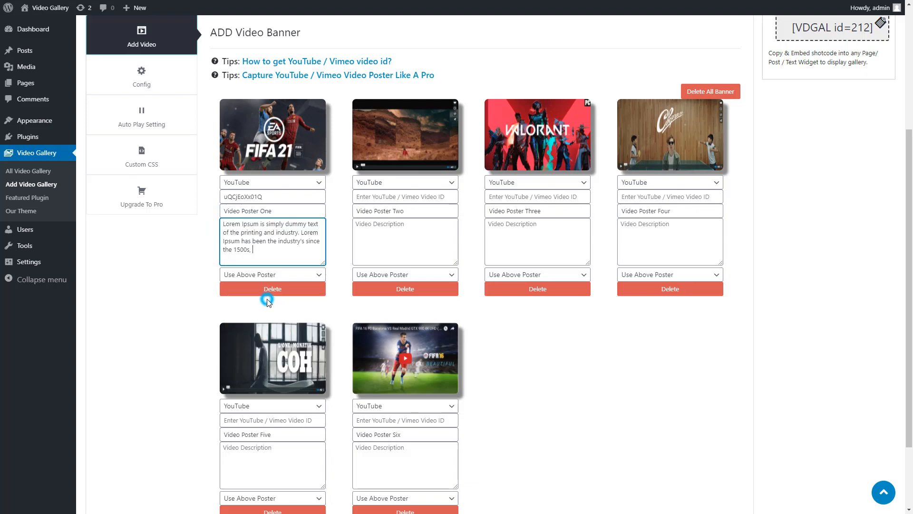
click(406, 182)
text(394159151)
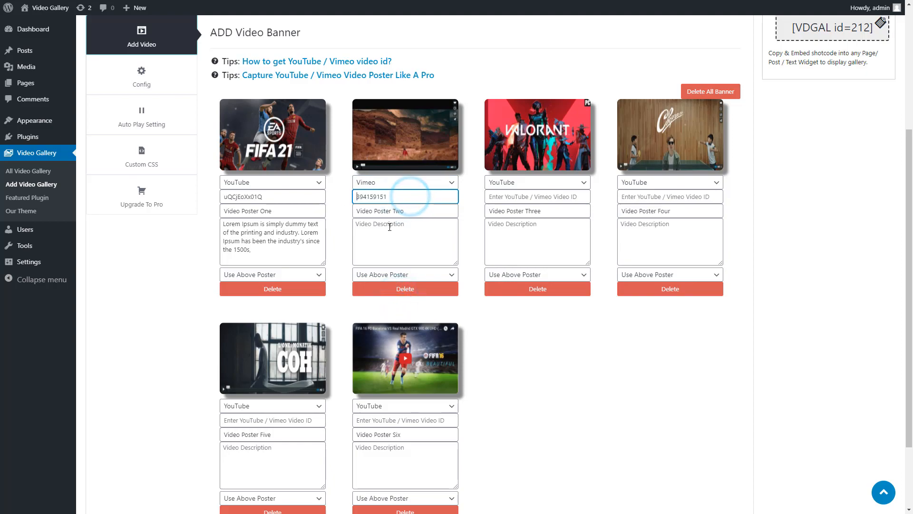
right_click(536, 196)
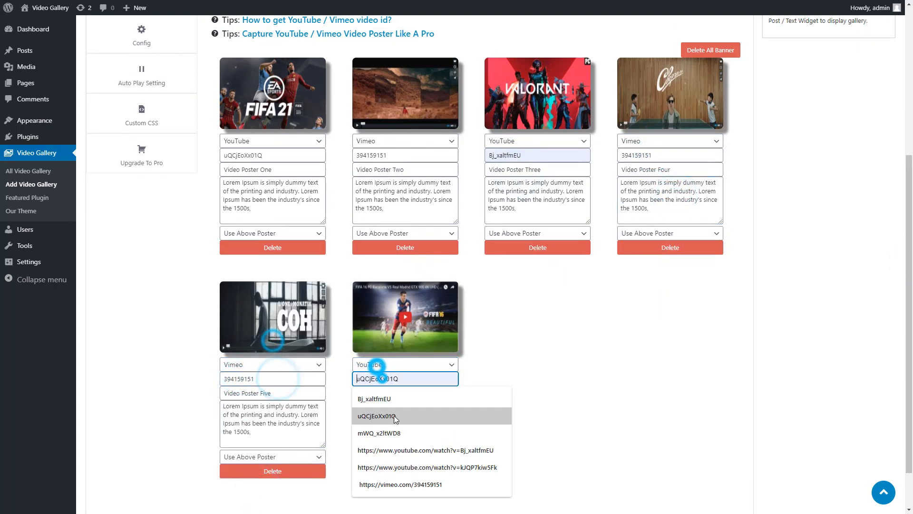
click(380, 433)
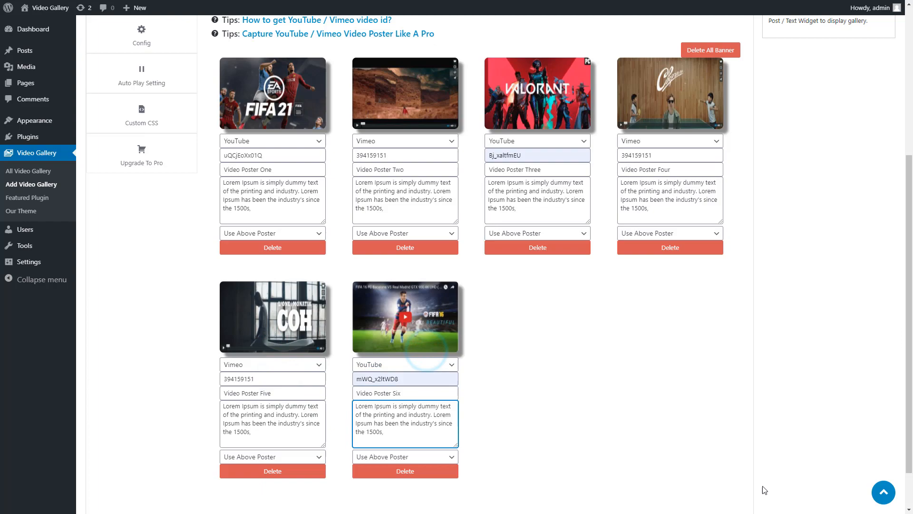
scroll(up, 3)
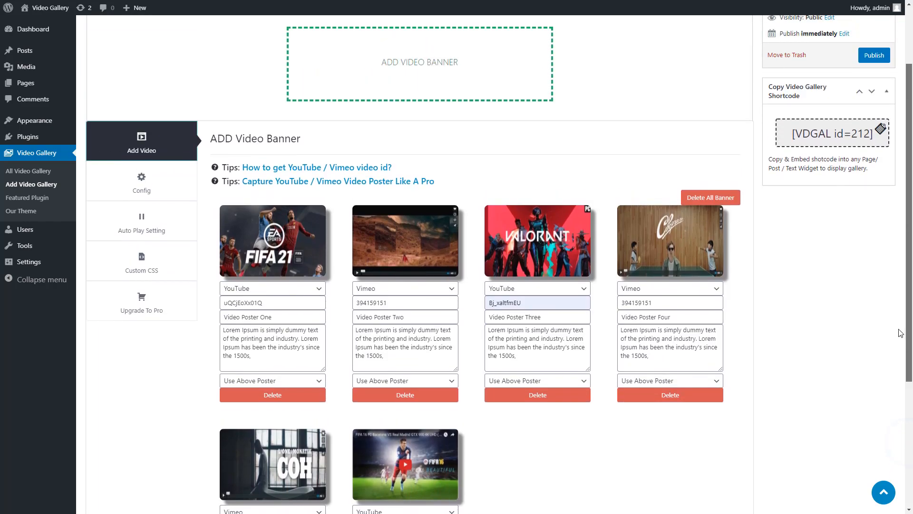
scroll(up, 3)
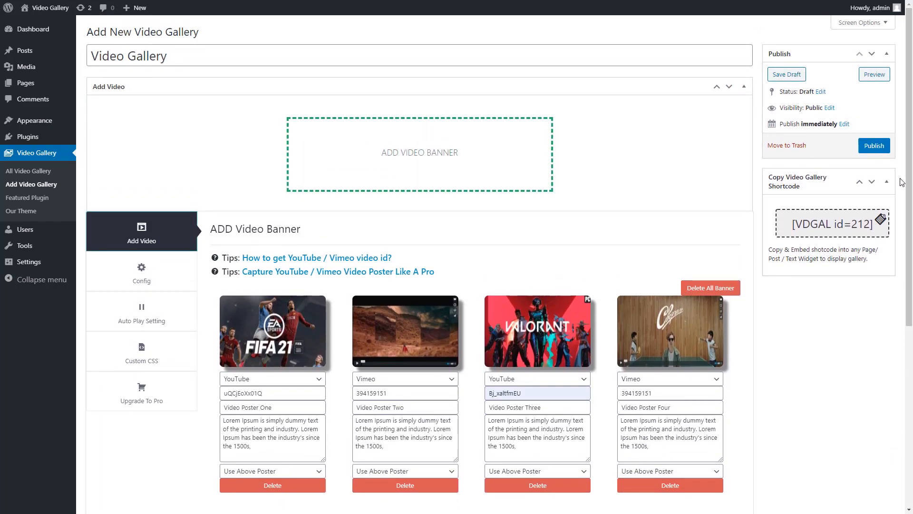
Publish the gallery, copy its [VDGAL id=212] shortcode, and start a new page.
click(874, 145)
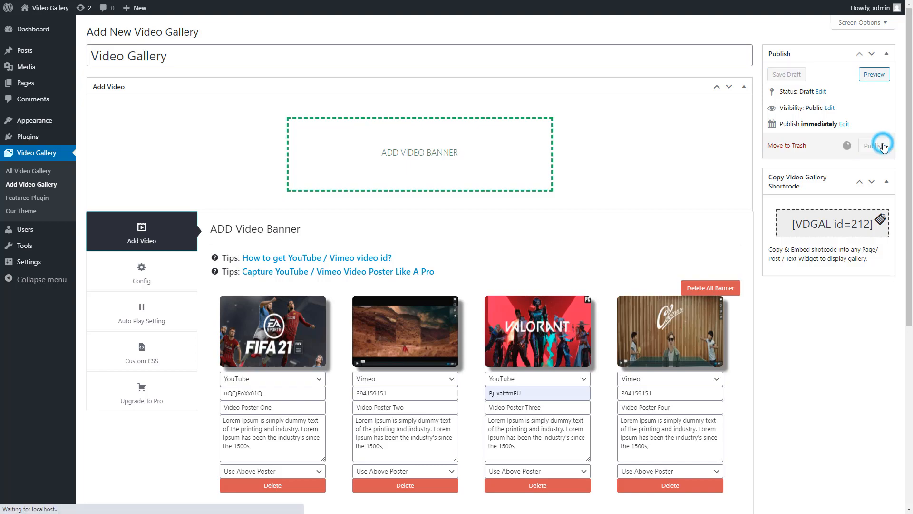
click(873, 144)
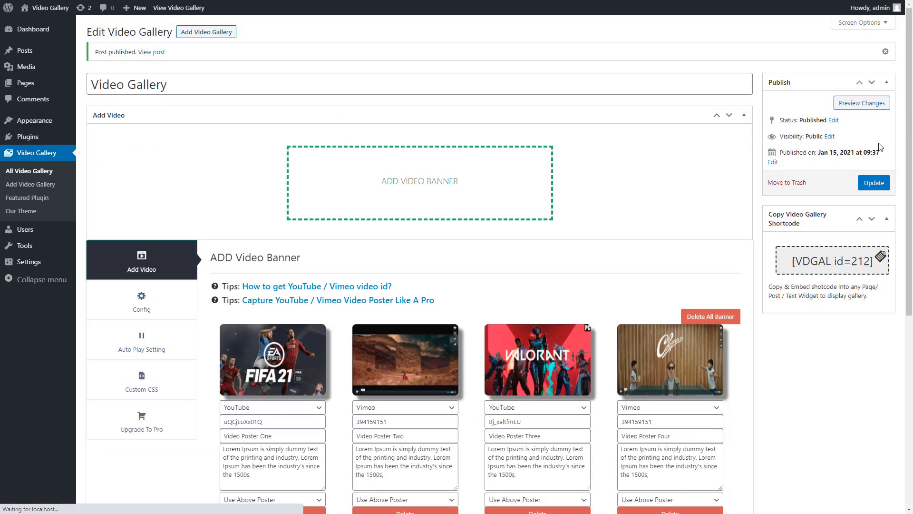
mouse_move(889, 246)
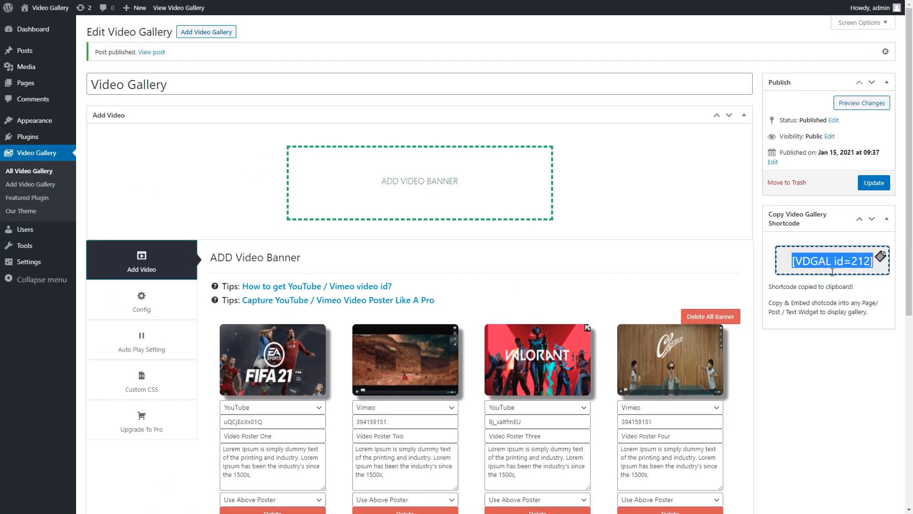
click(885, 51)
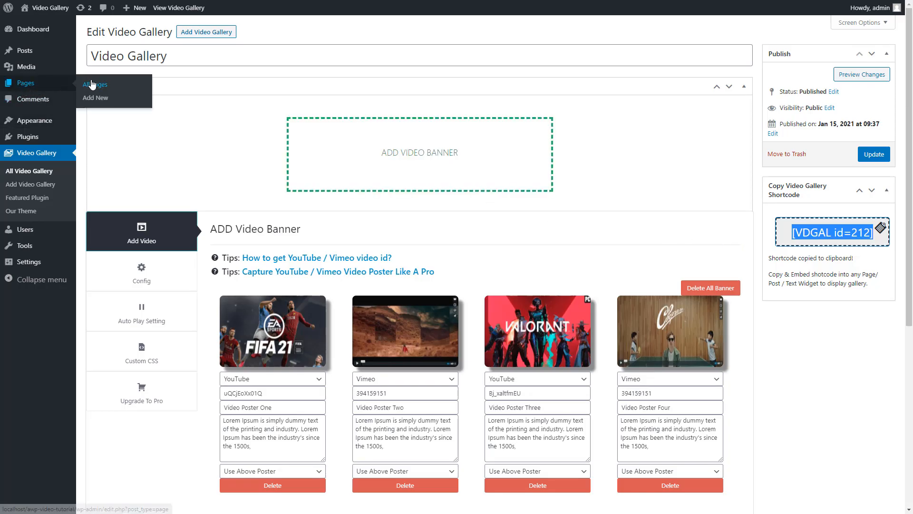
mouse_move(94, 97)
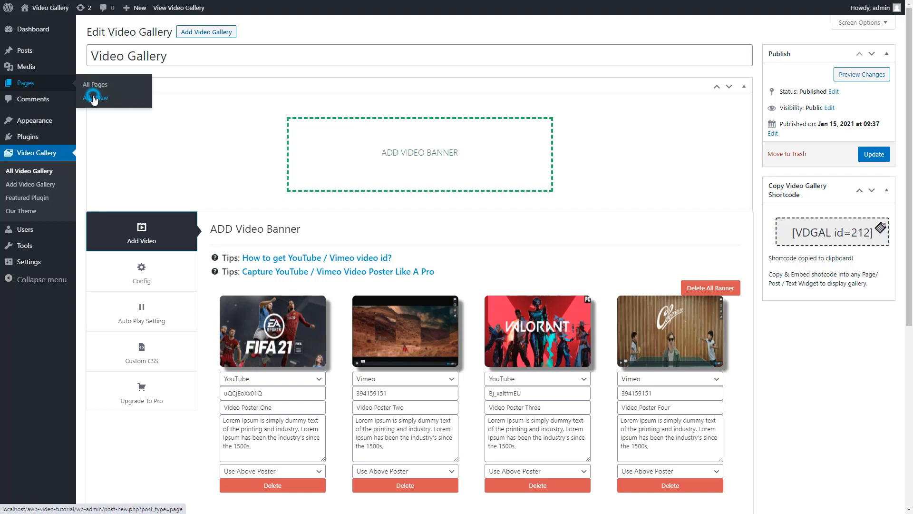
click(95, 97)
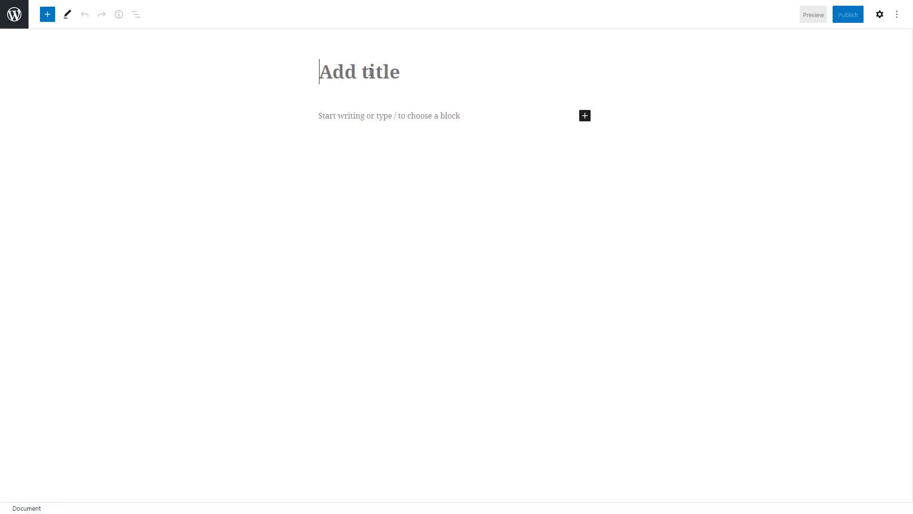
Title the page 'New Video Gallery' and paste the [VDGAL id=212] shortcode into its body.
text(N)
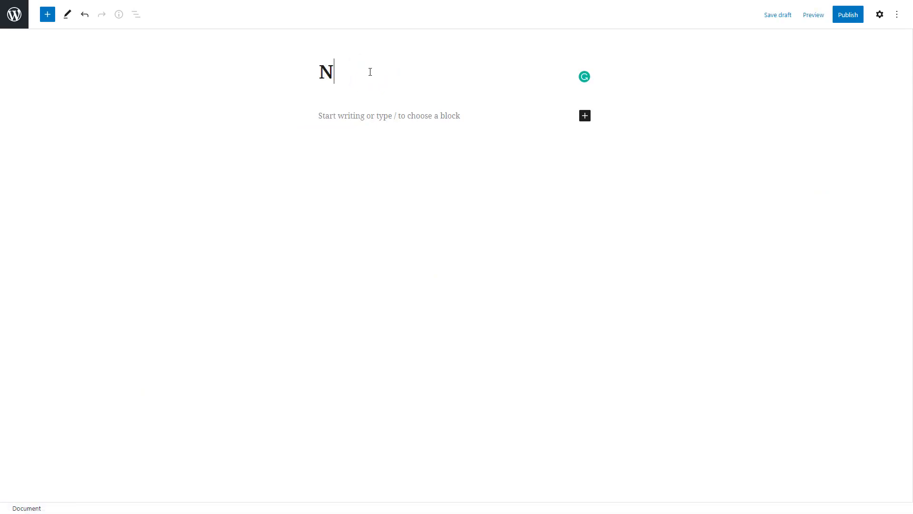
text(ew Vide)
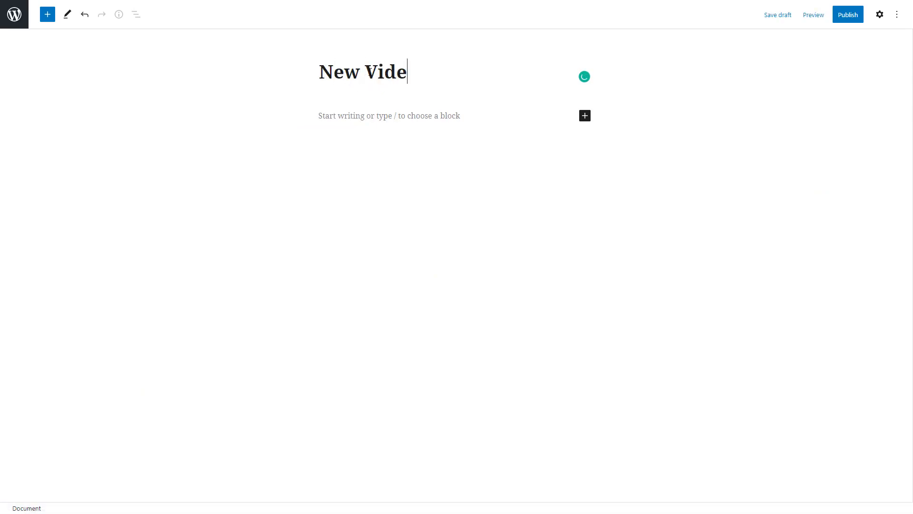
text(o Galle)
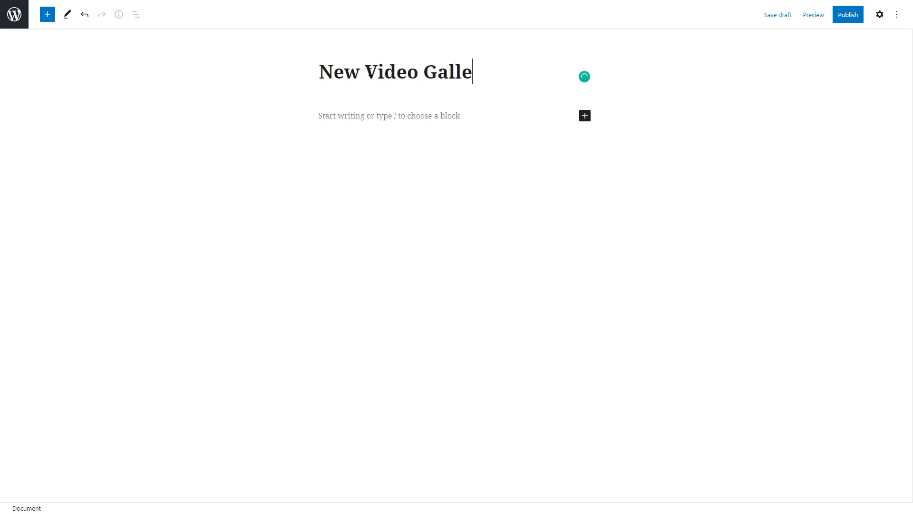
text(ry)
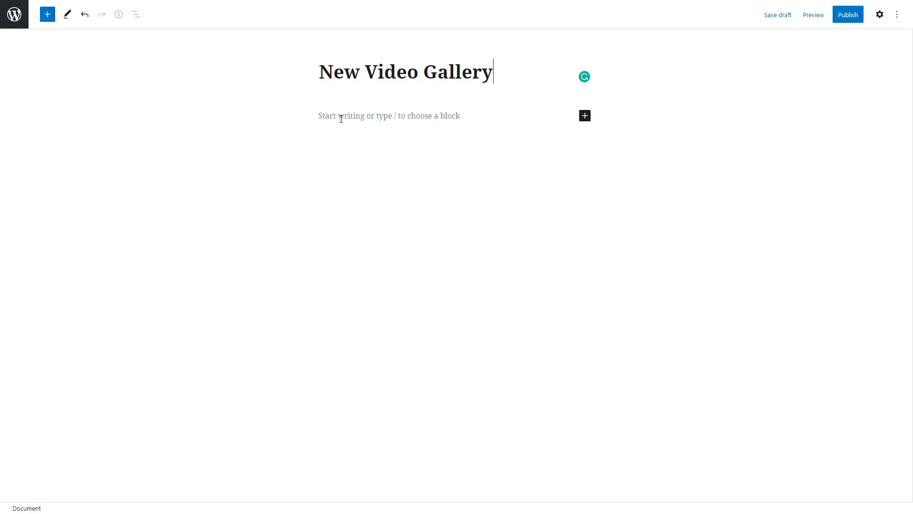
right_click(349, 120)
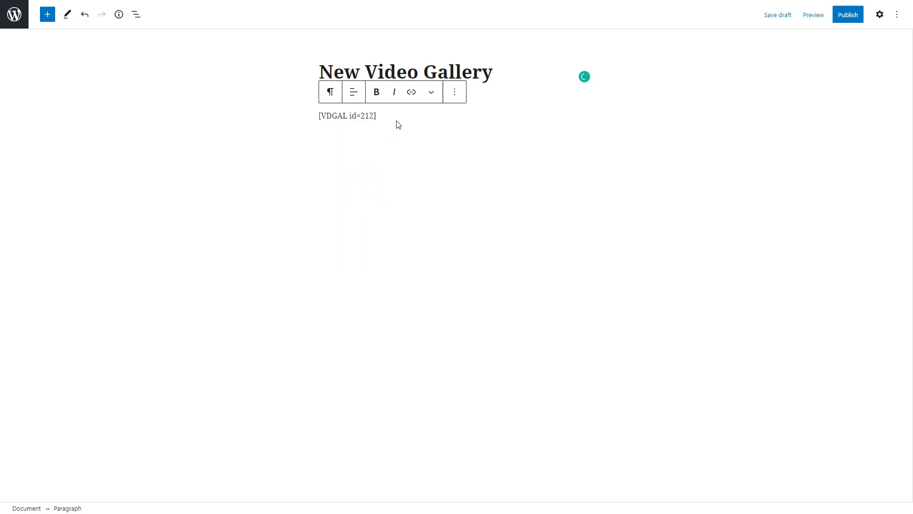
mouse_move(401, 115)
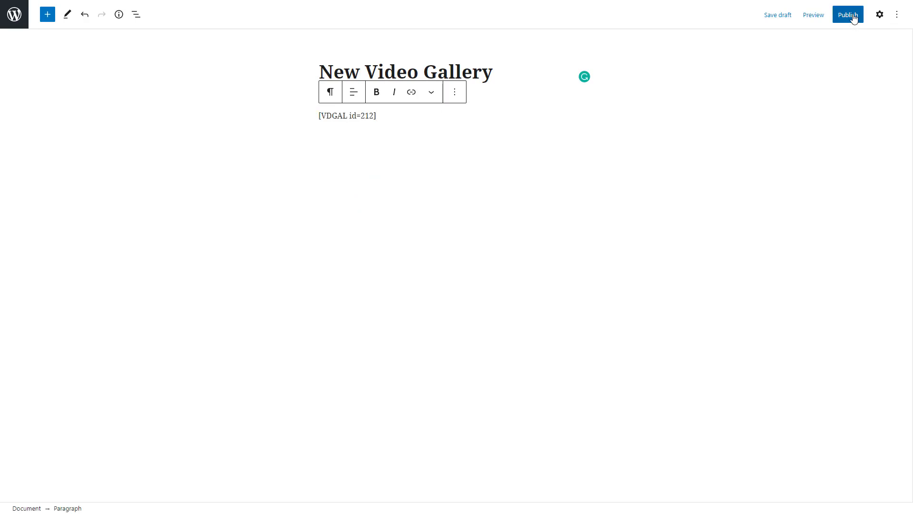
Publish the page and view it live with all six video posters.
click(848, 14)
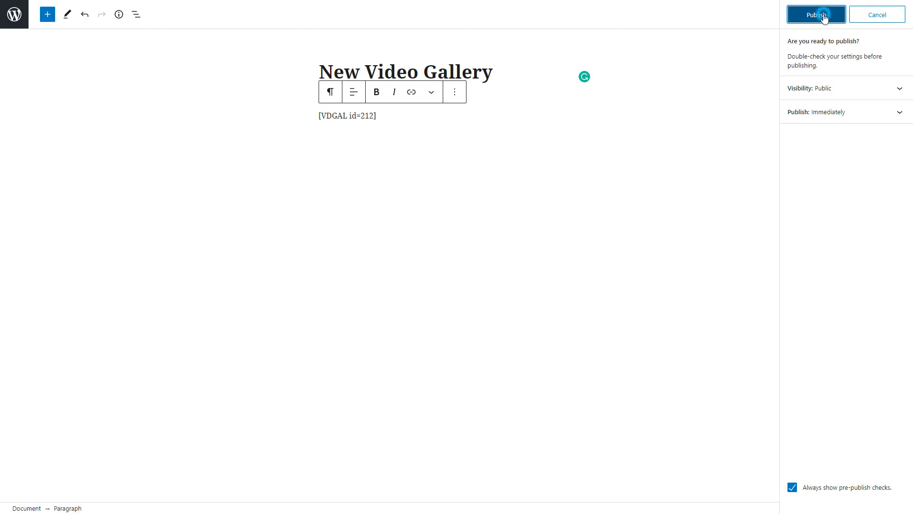
click(816, 15)
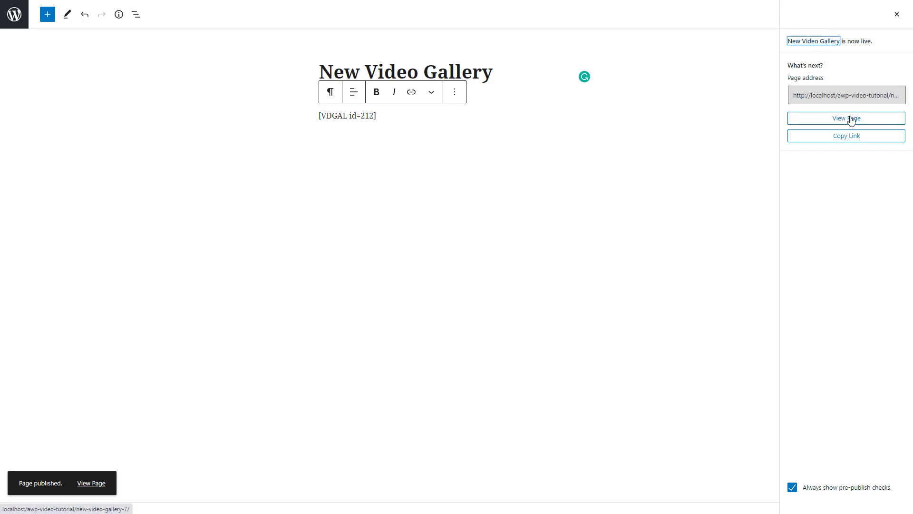
click(846, 118)
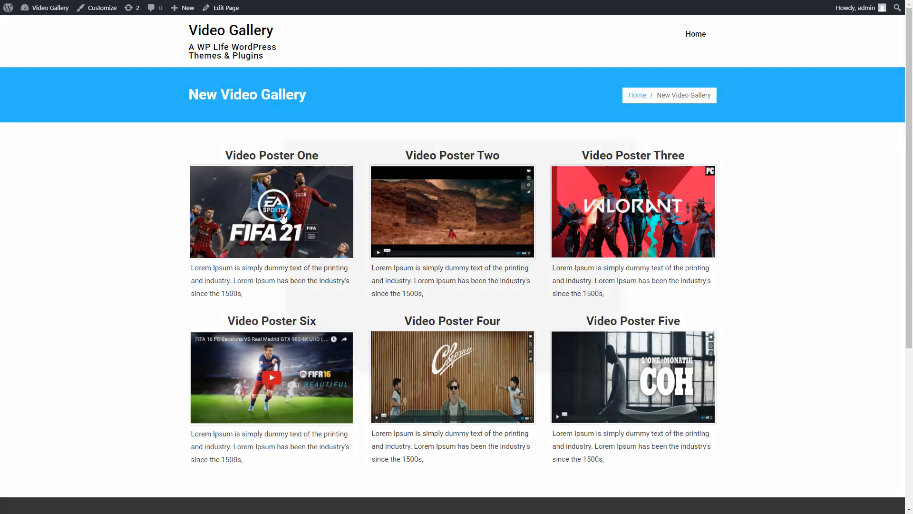
Play a gallery video in the popup, seek to 7:30, switch to the next video, then close it.
click(271, 376)
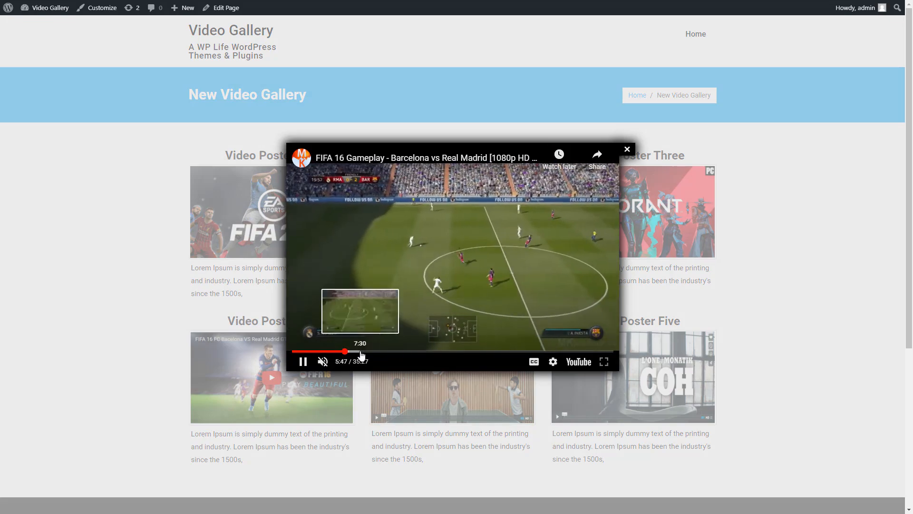
click(344, 351)
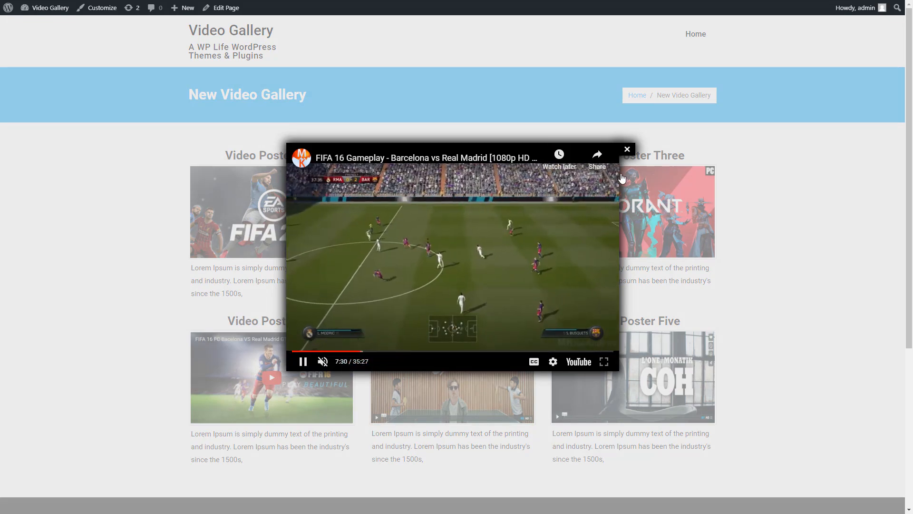
click(627, 149)
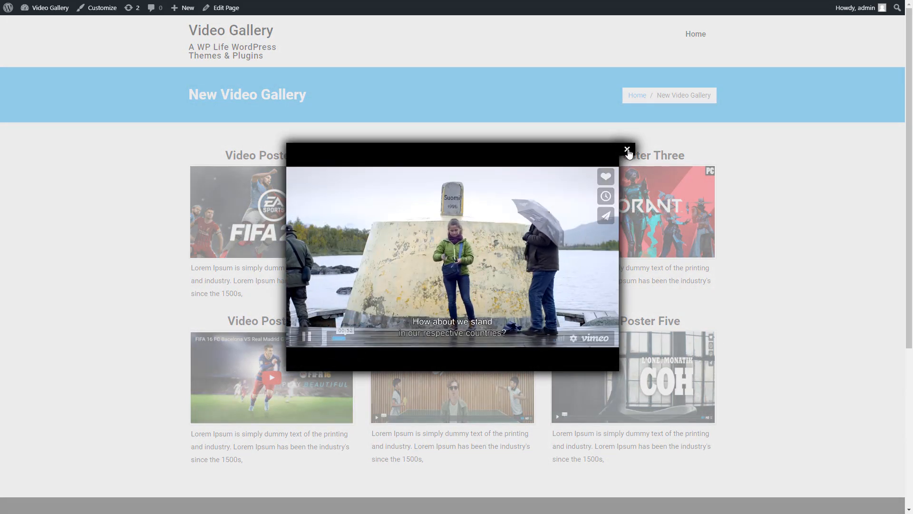
click(627, 150)
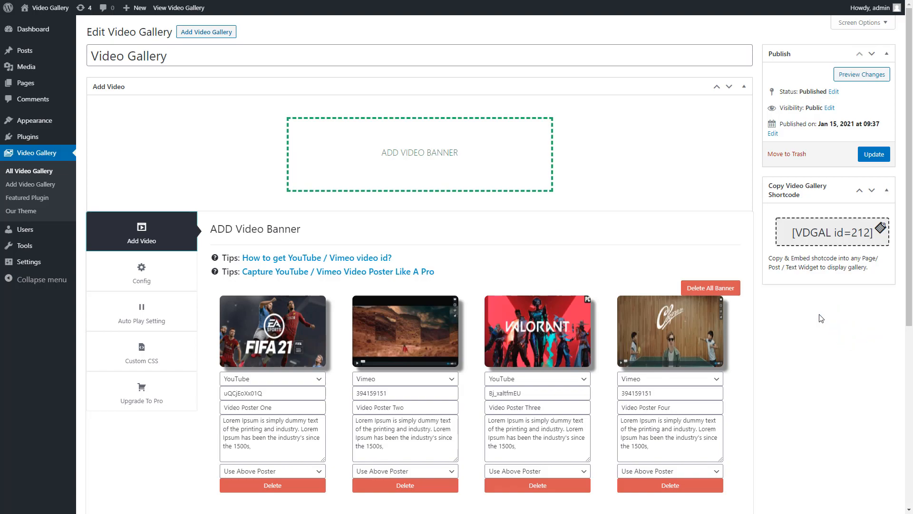
mouse_move(529, 247)
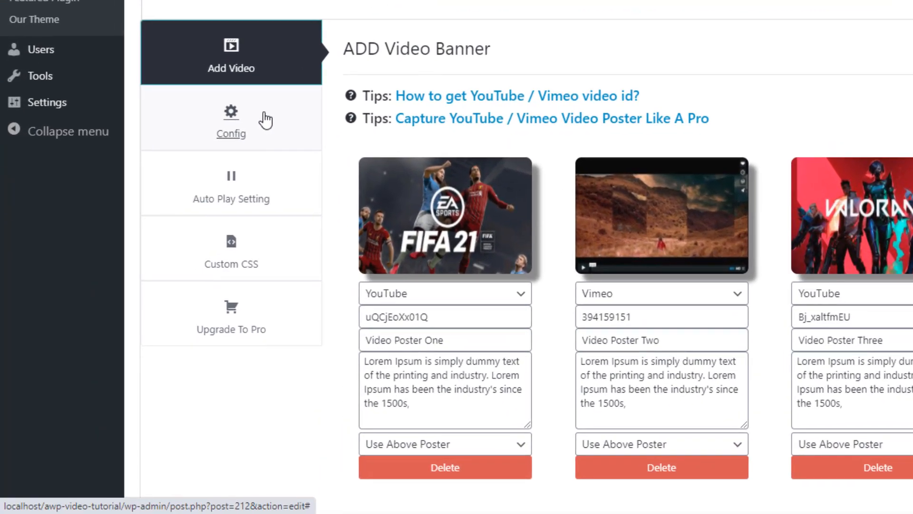
Set Columns On Large Desktops to 2 Column in the gallery's Config settings.
click(231, 122)
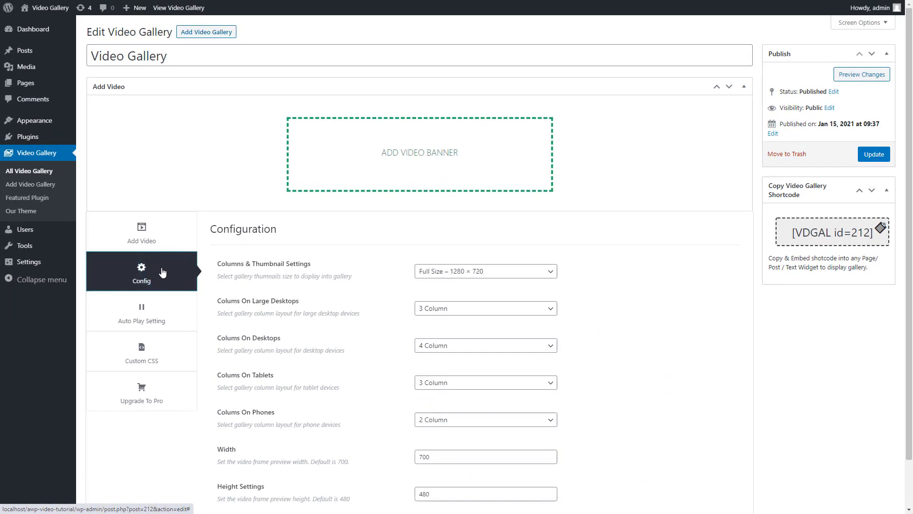
mouse_move(907, 209)
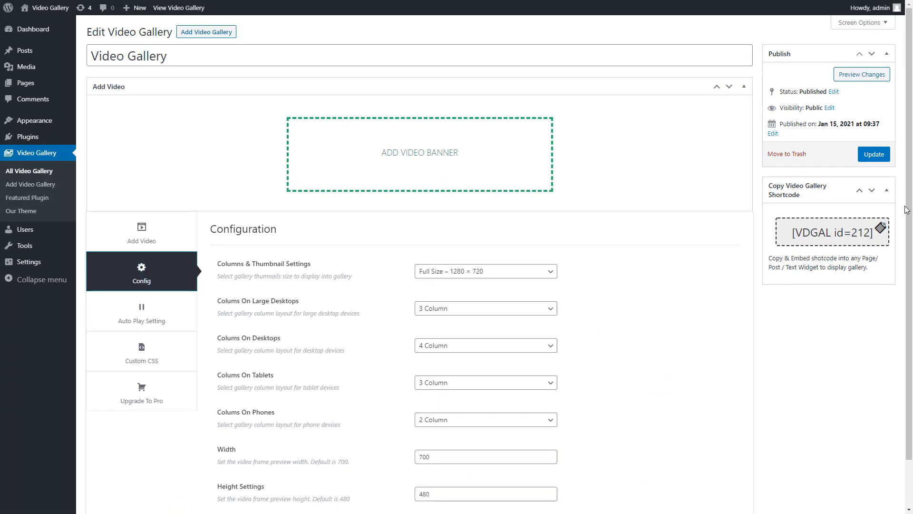
scroll(down, 3)
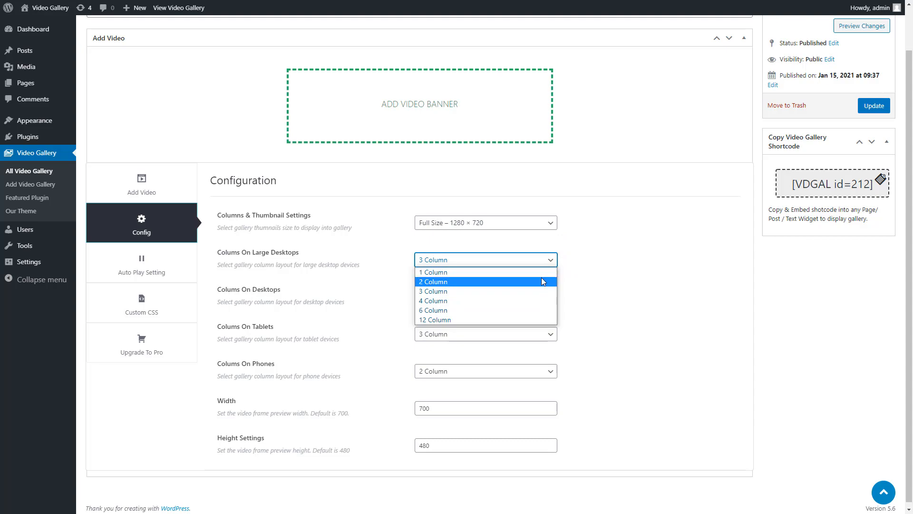
click(486, 282)
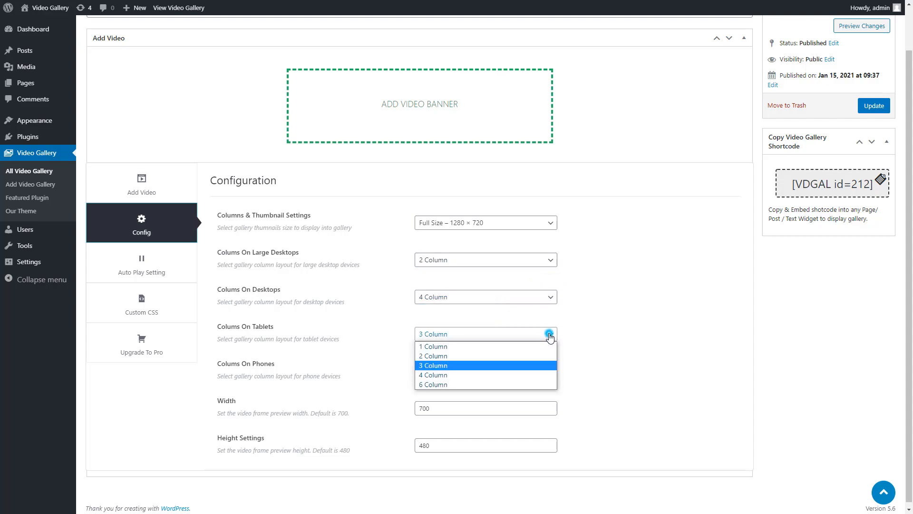
mouse_move(500, 368)
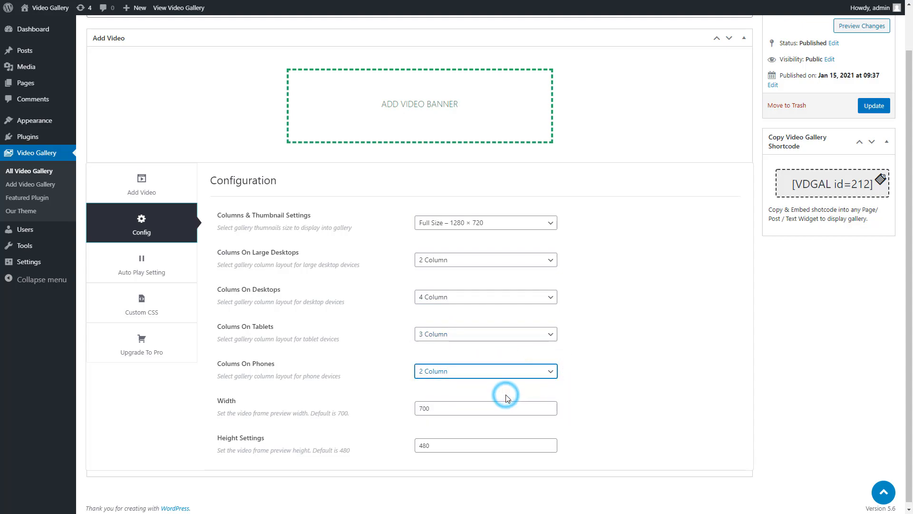
Enter 800 for the frame width and start the 500 height value.
click(478, 403)
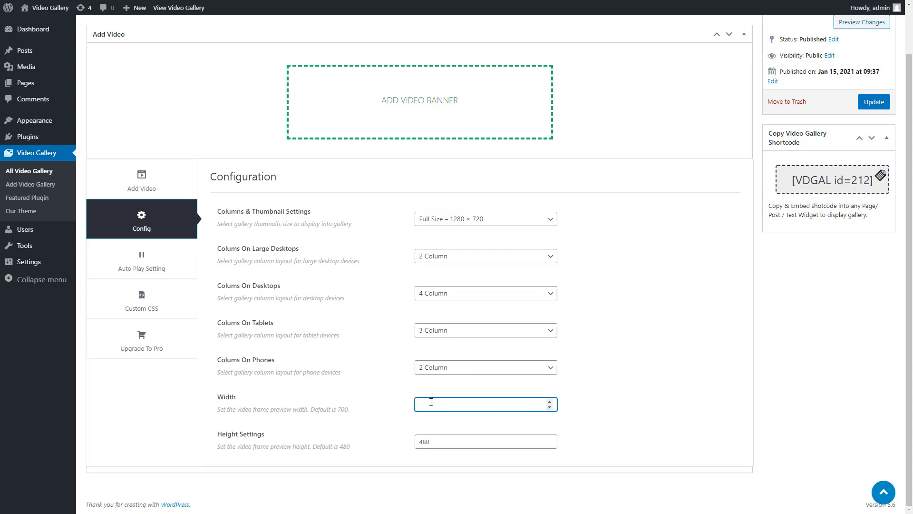
text(800)
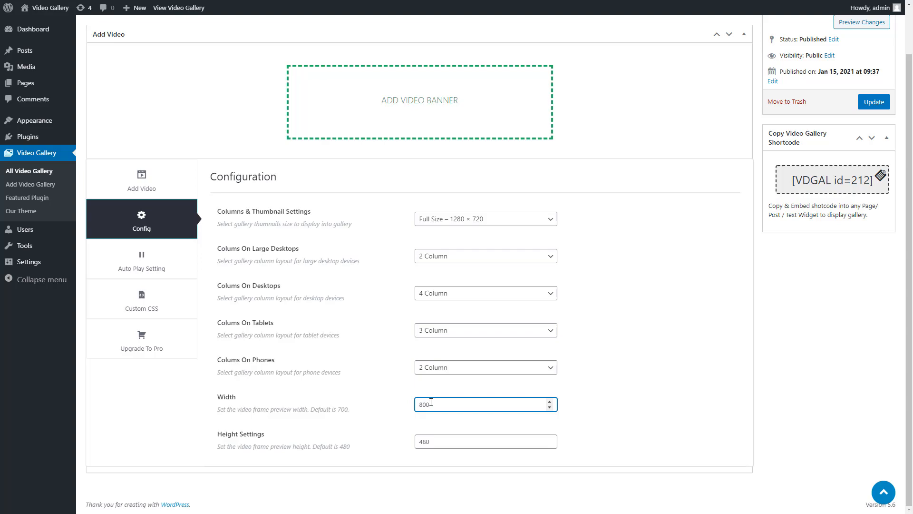
click(485, 441)
text(500)
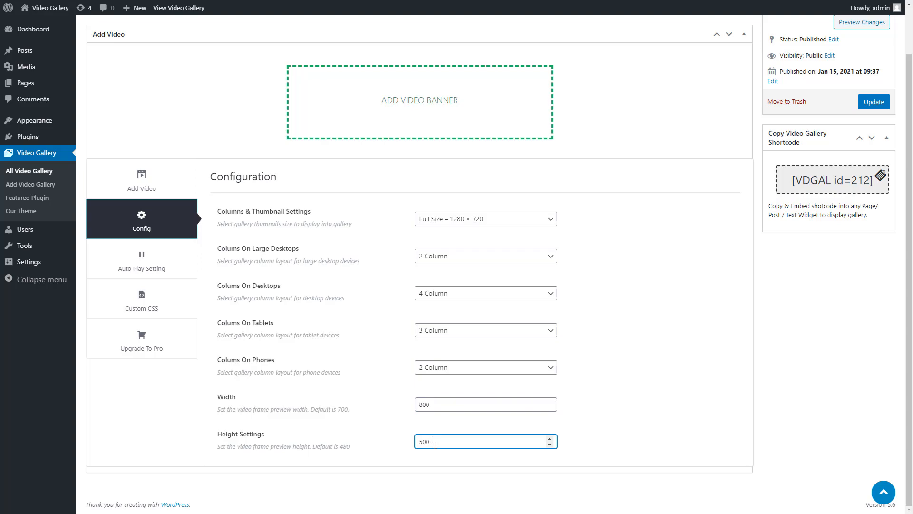
Switch both Auto Play and Auto Close to No in the Auto Play Setting.
click(142, 260)
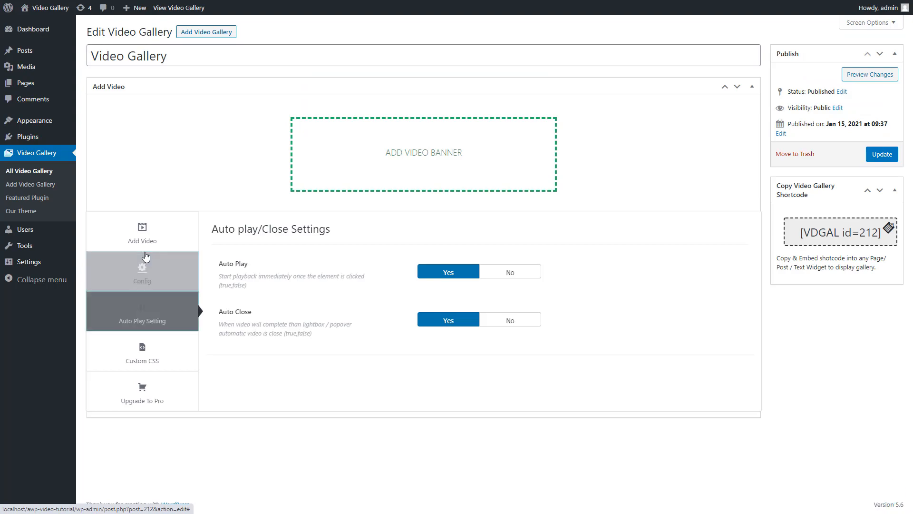
mouse_move(377, 278)
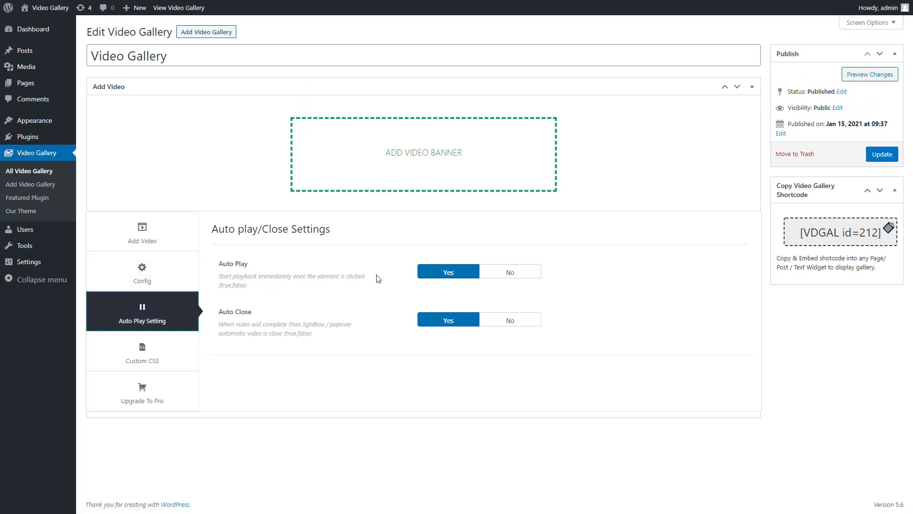
mouse_move(493, 273)
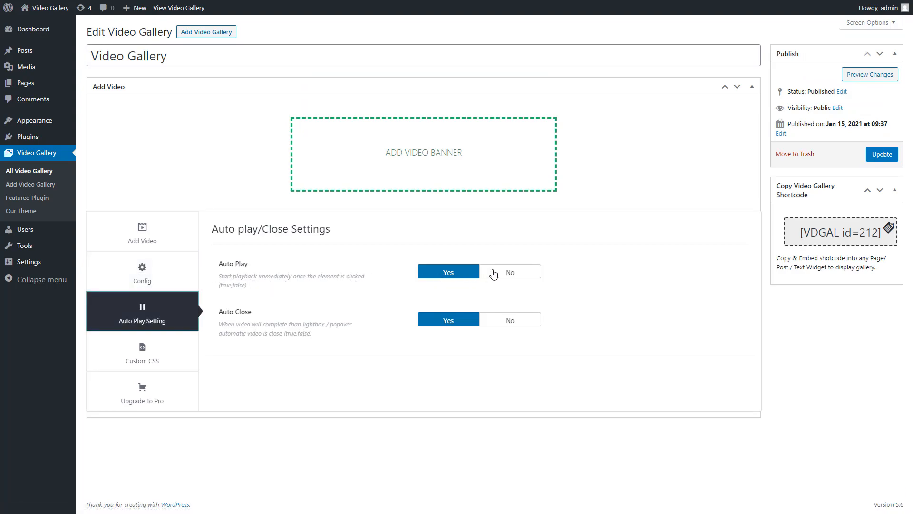
click(510, 271)
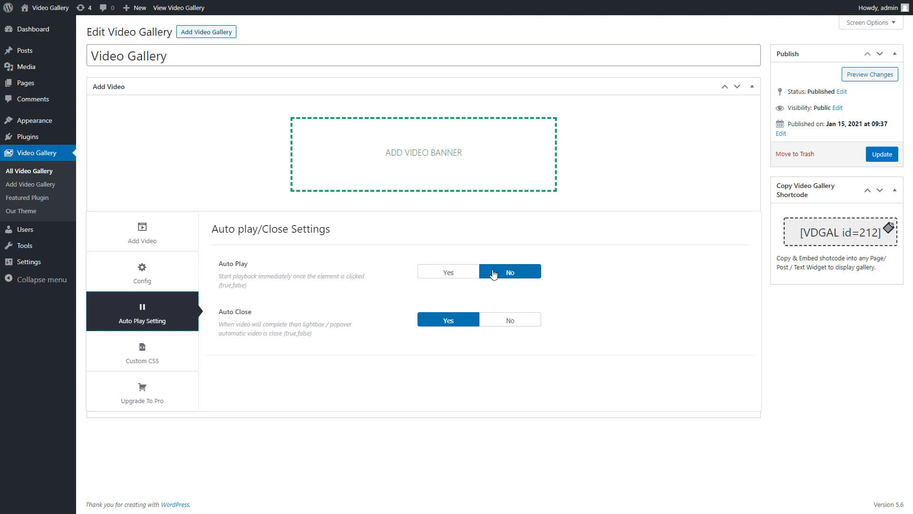
mouse_move(494, 321)
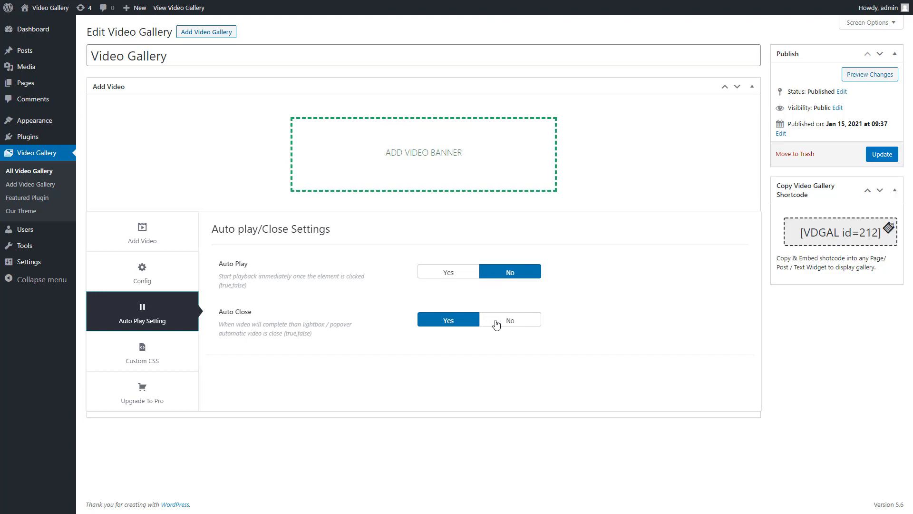
click(510, 320)
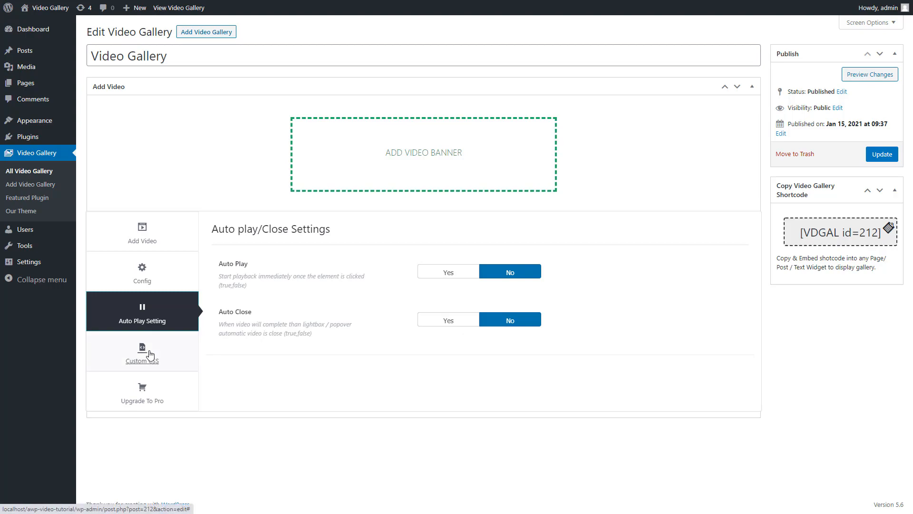
Toggle Z index to Custom and back to Default 2100 in the Custom CSS settings.
click(141, 357)
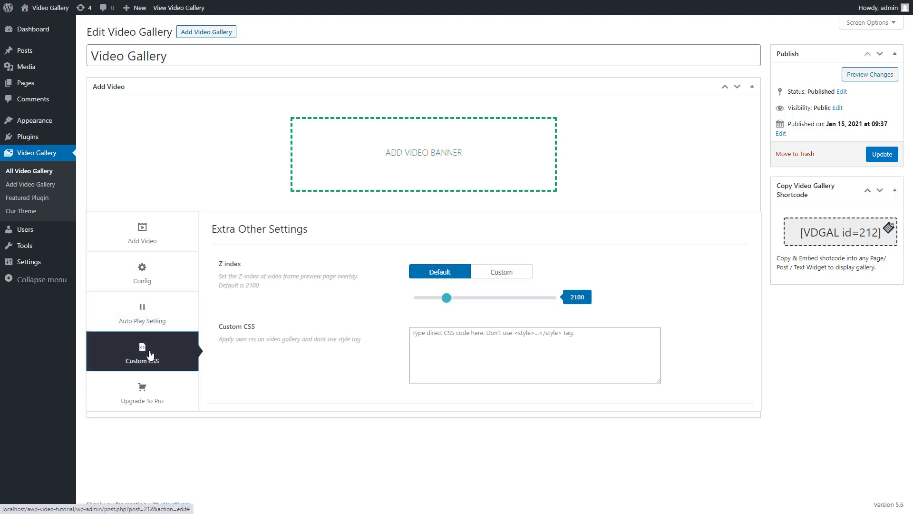
mouse_move(225, 342)
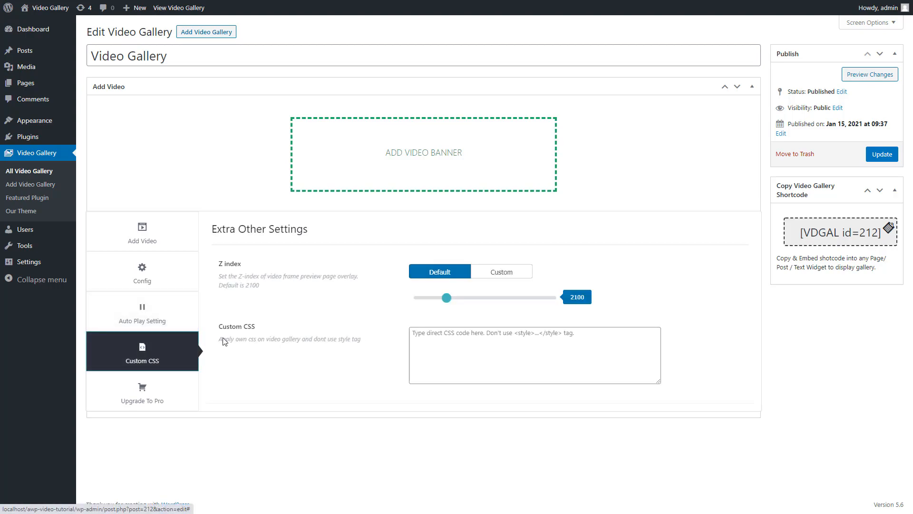
mouse_move(390, 292)
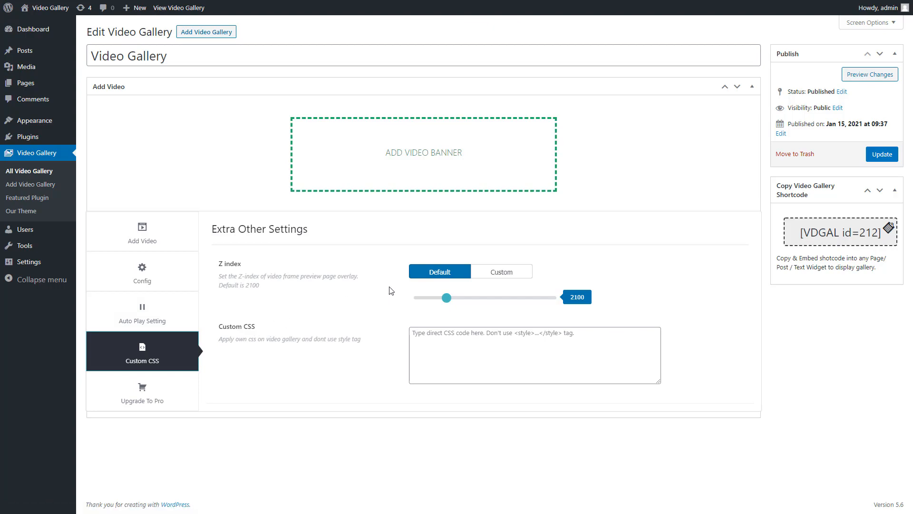
mouse_move(490, 275)
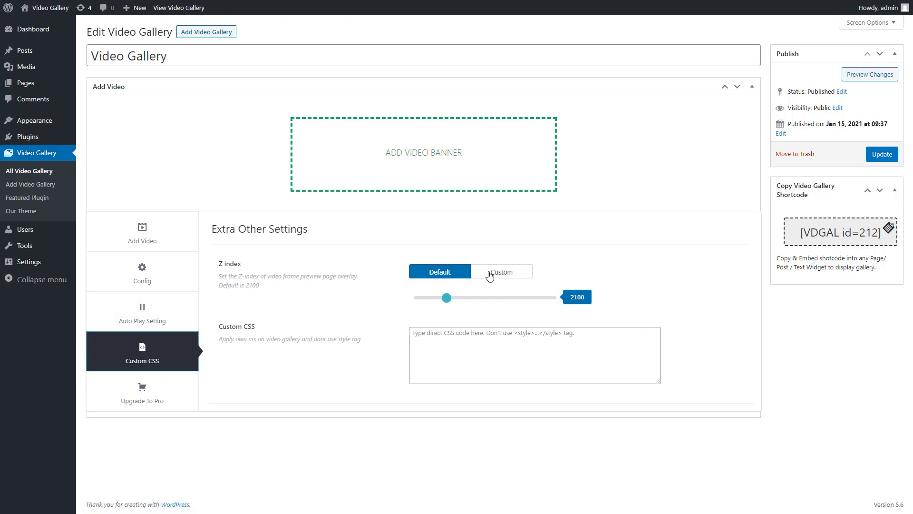
click(501, 271)
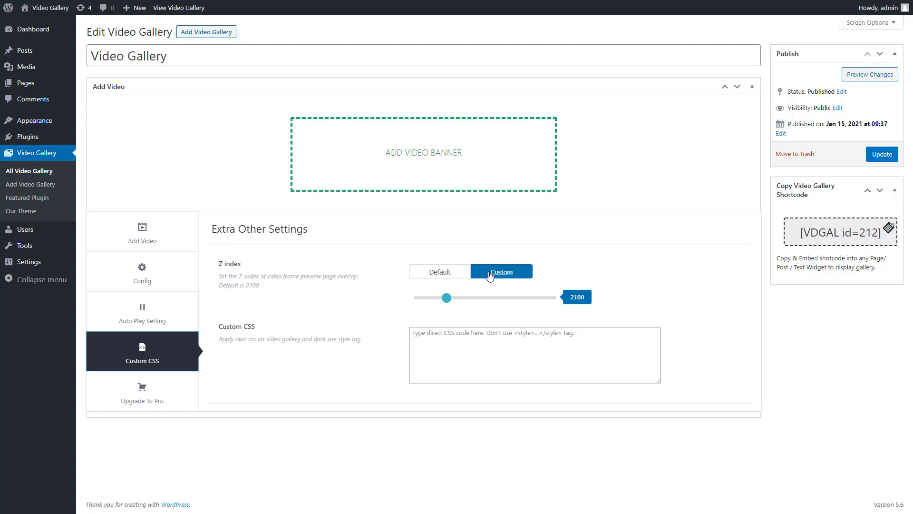
mouse_move(467, 275)
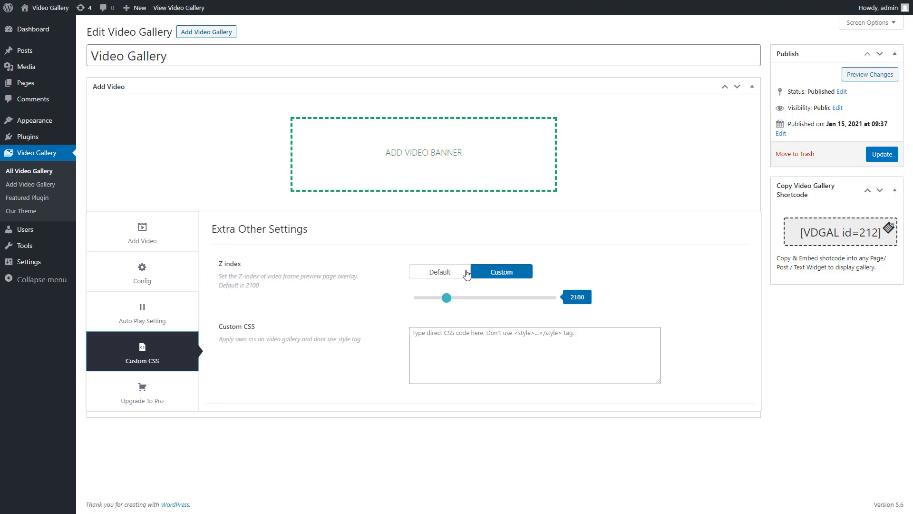
click(439, 271)
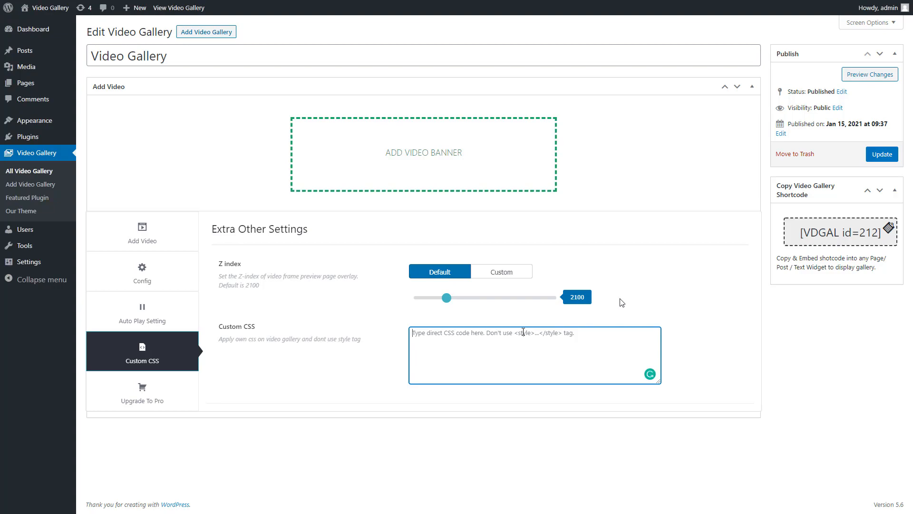
mouse_move(873, 173)
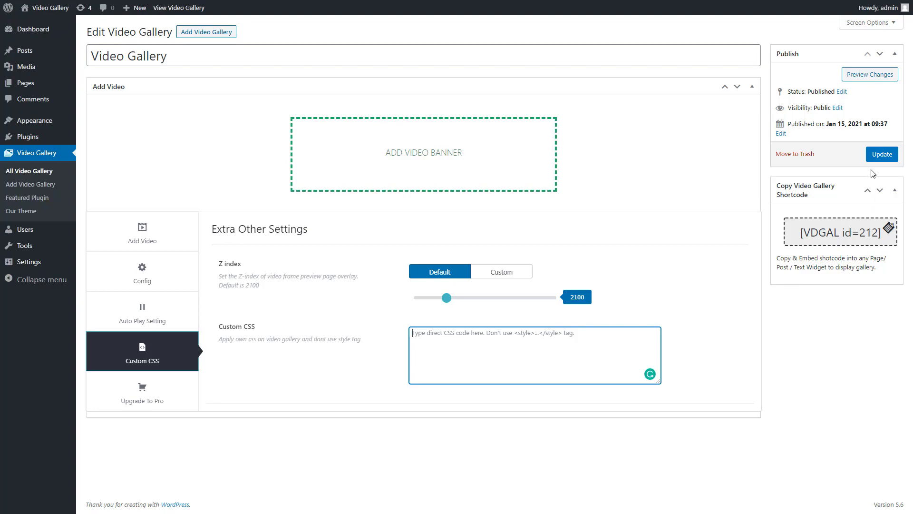
mouse_move(881, 155)
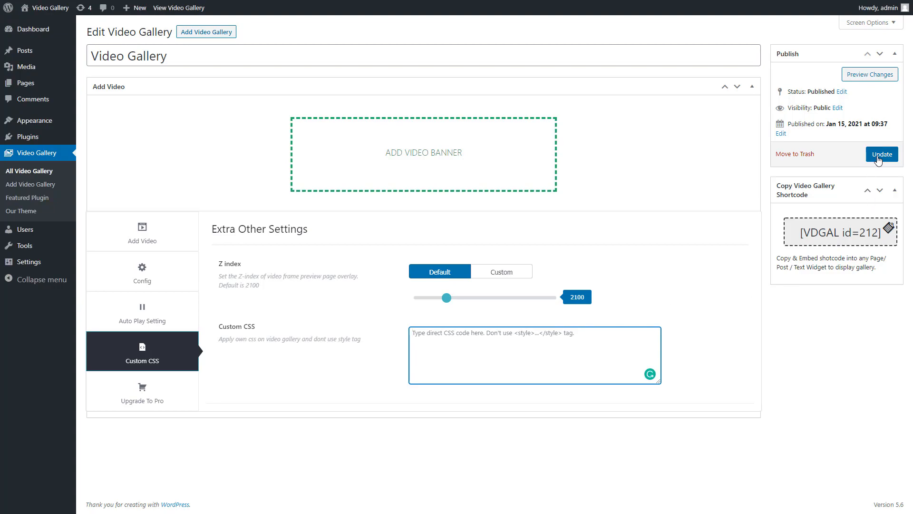
Update the gallery post and view its live two-column page.
click(881, 154)
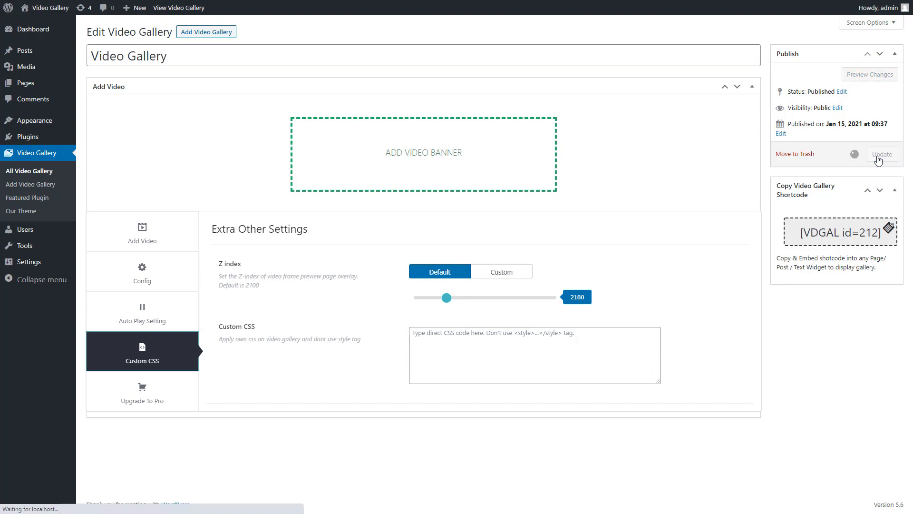
click(881, 154)
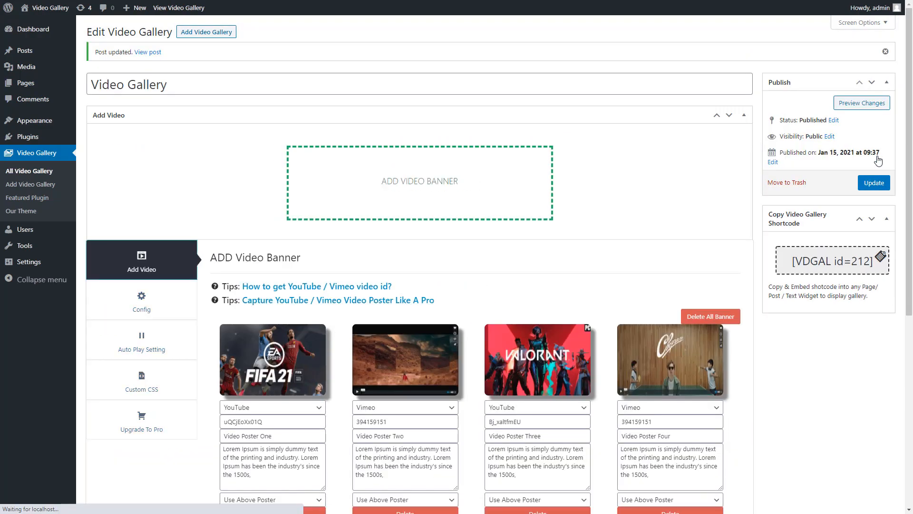
click(149, 51)
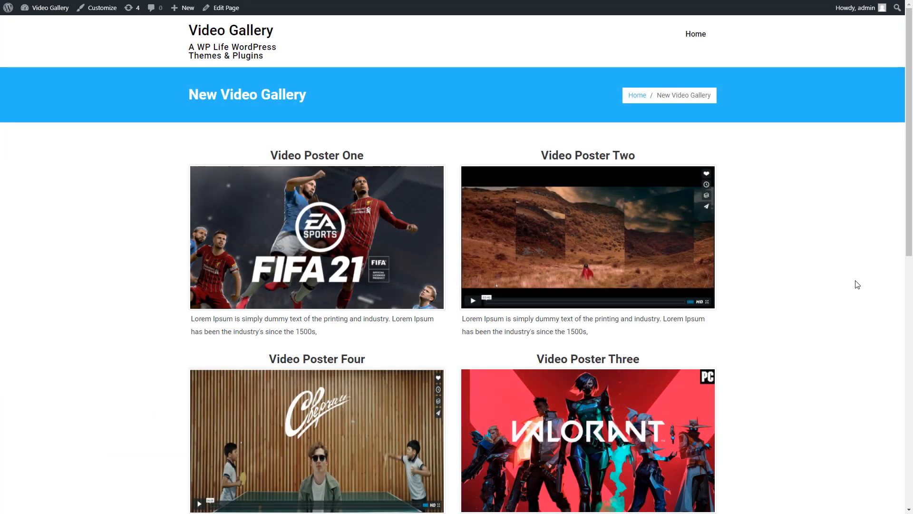
scroll(down, 3)
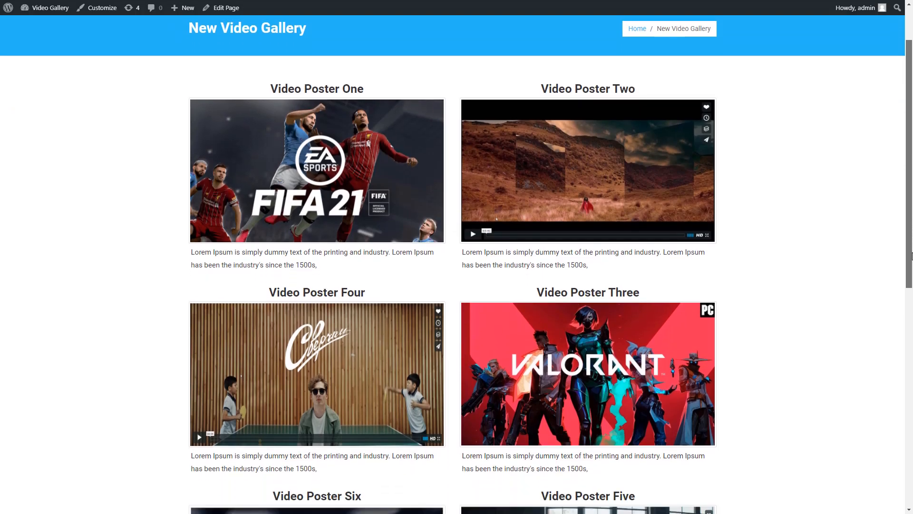
scroll(down, 3)
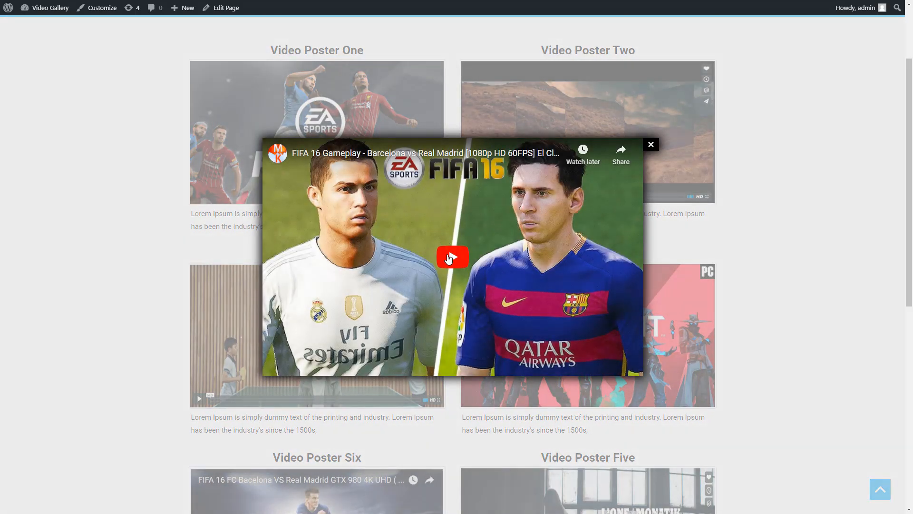
click(451, 257)
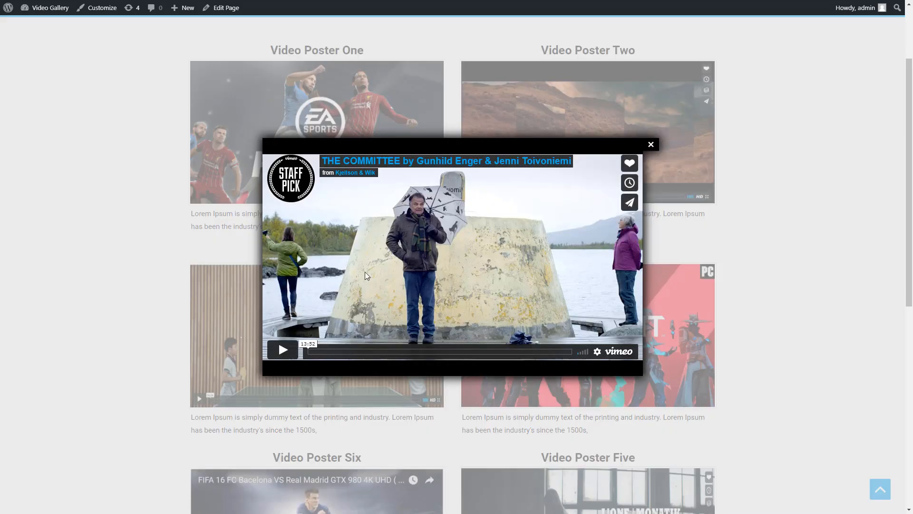
mouse_move(647, 165)
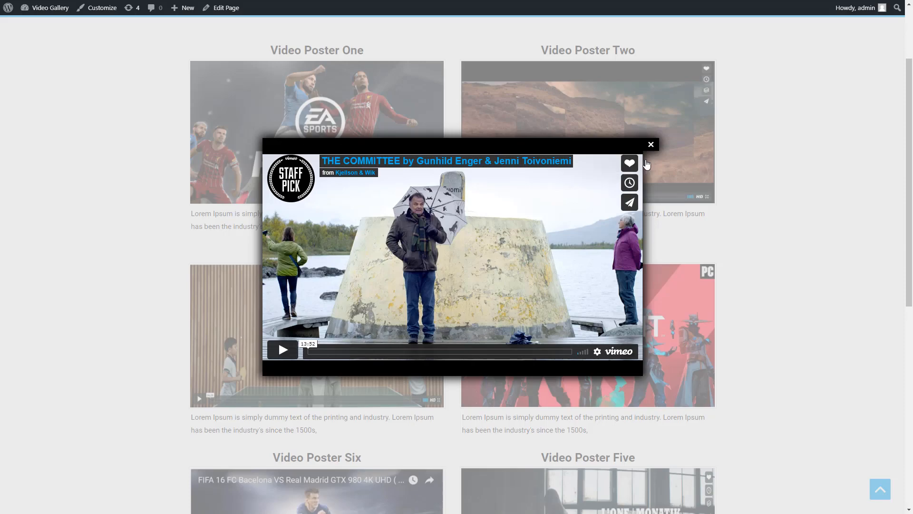
click(650, 144)
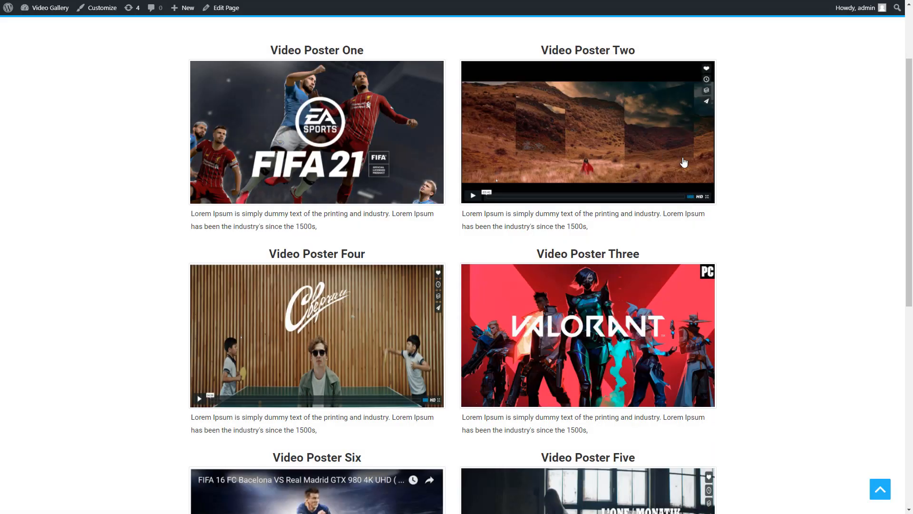
mouse_move(779, 315)
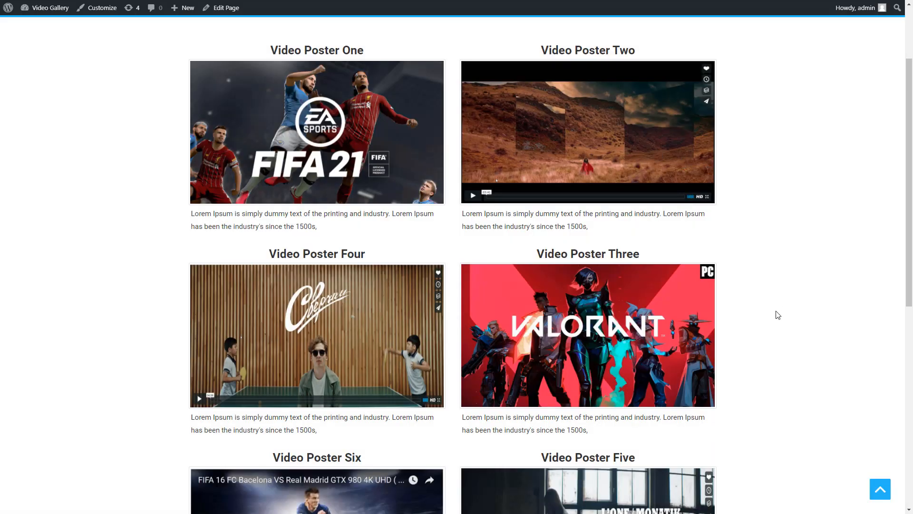